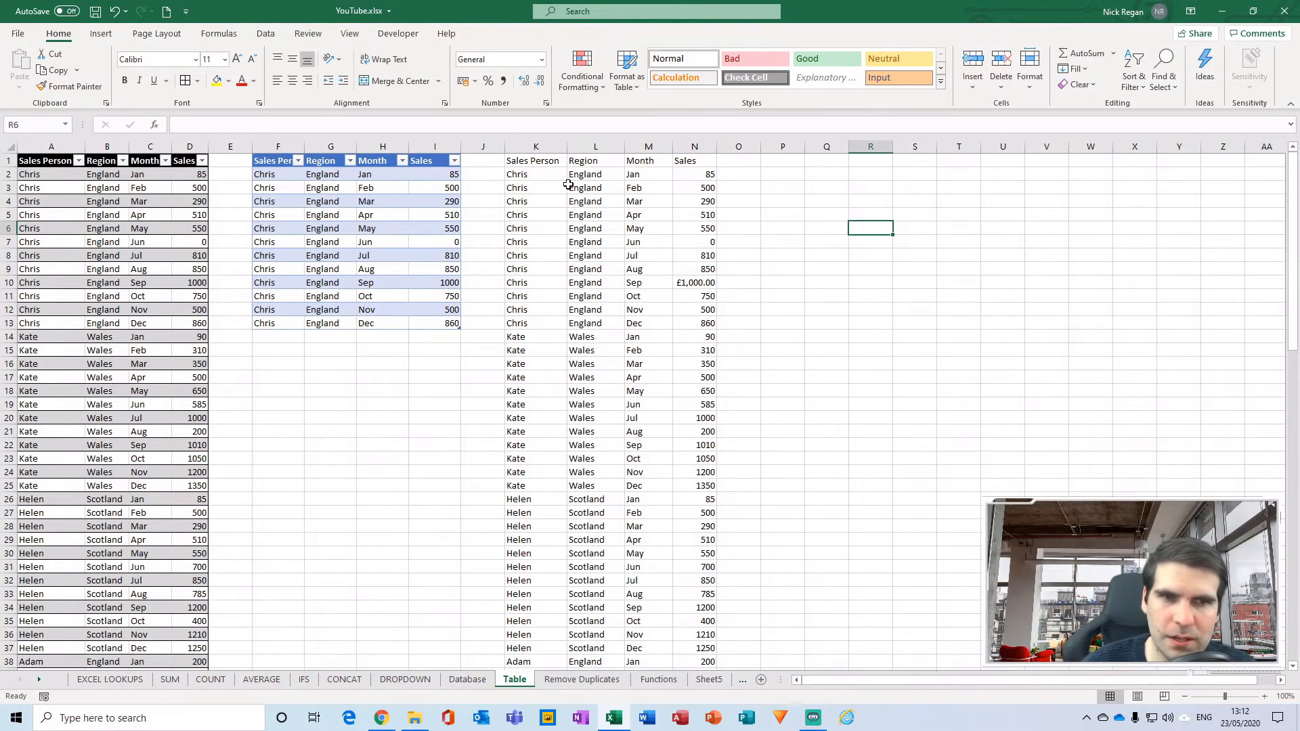
- Insert a single blank column before Region in the plain range, then delete it again
click(536, 174)
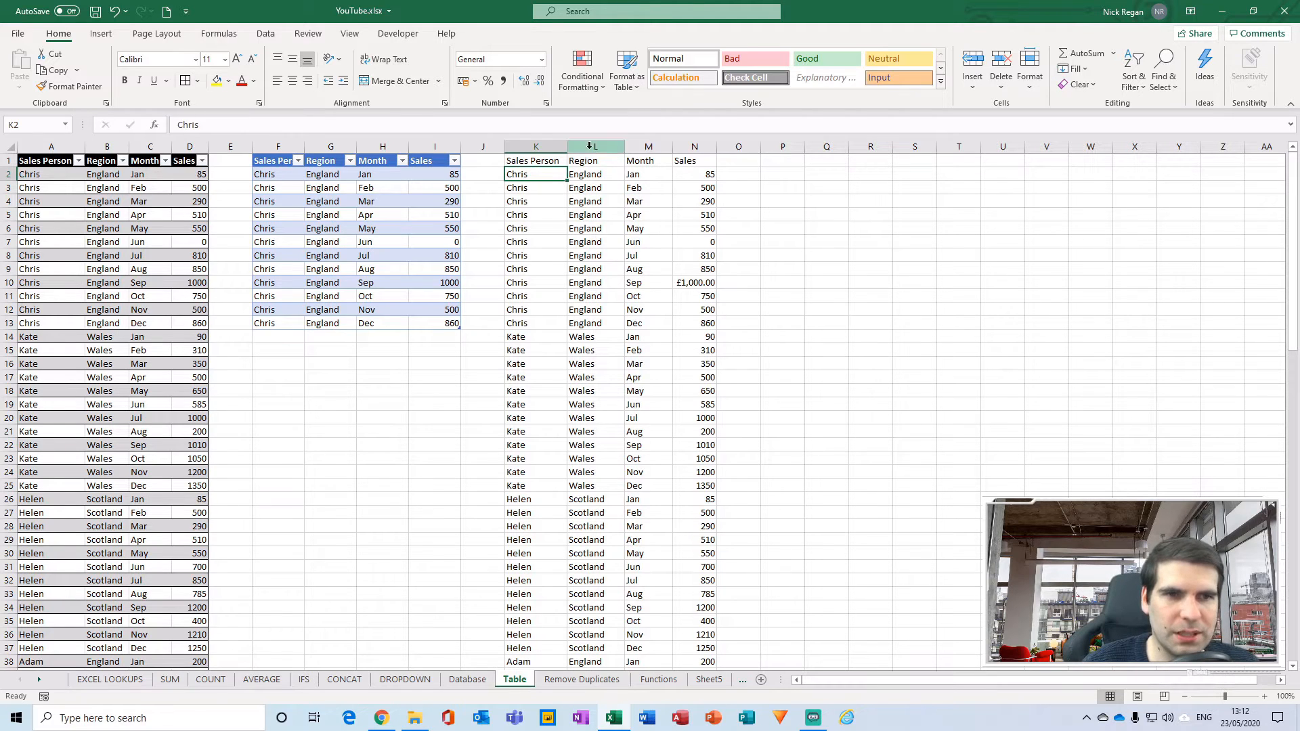
click(695, 146)
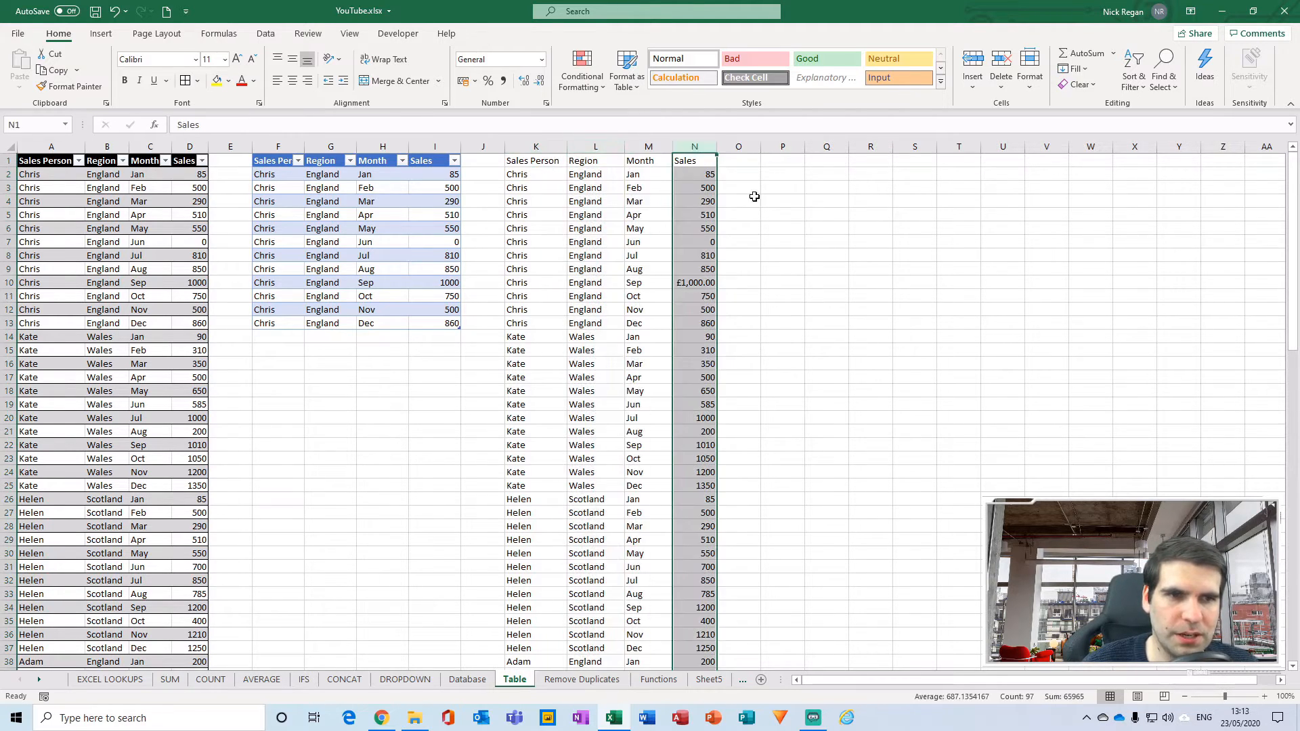
click(782, 200)
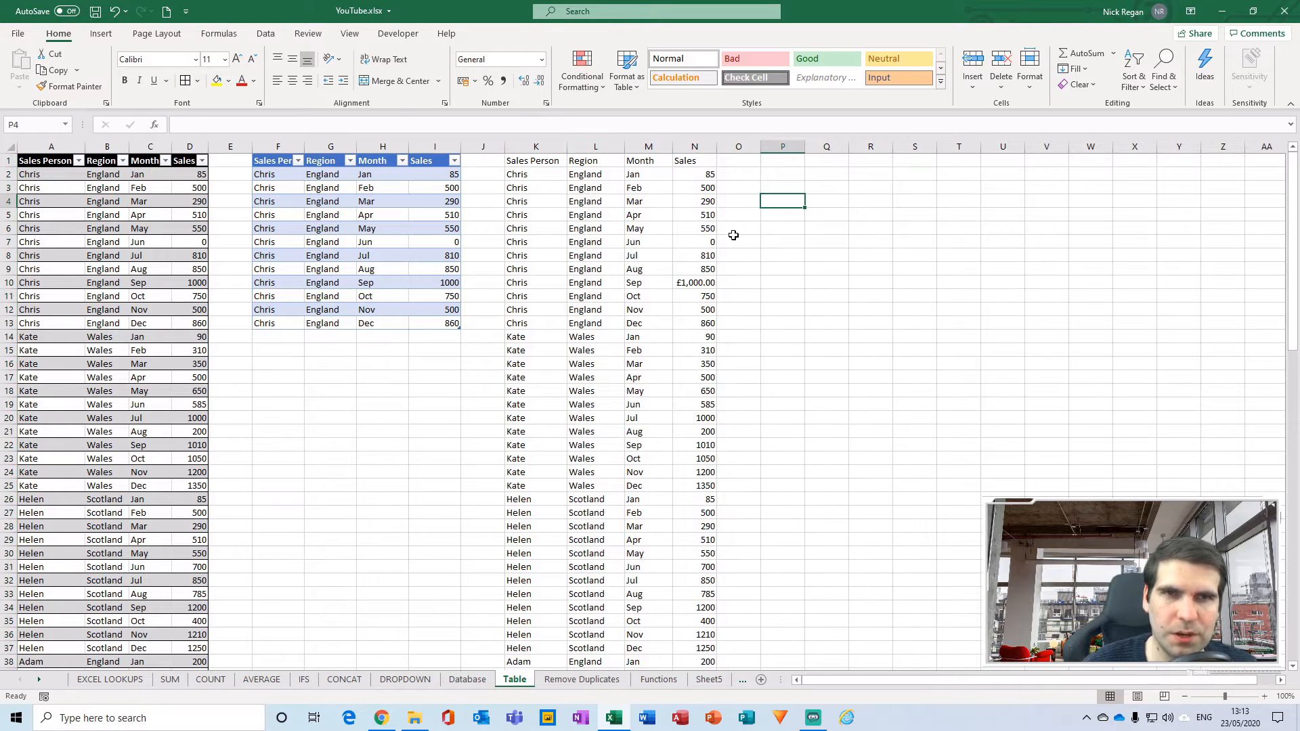
mouse_move(722, 228)
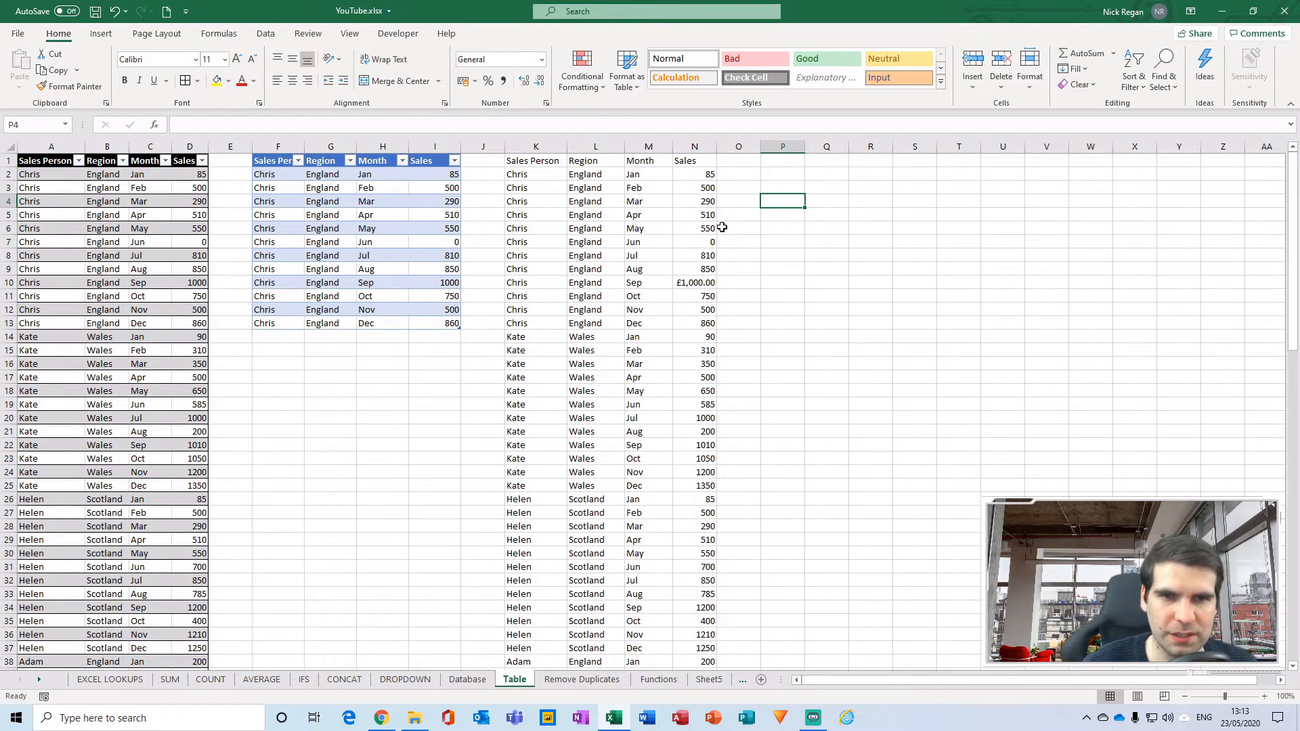
click(596, 146)
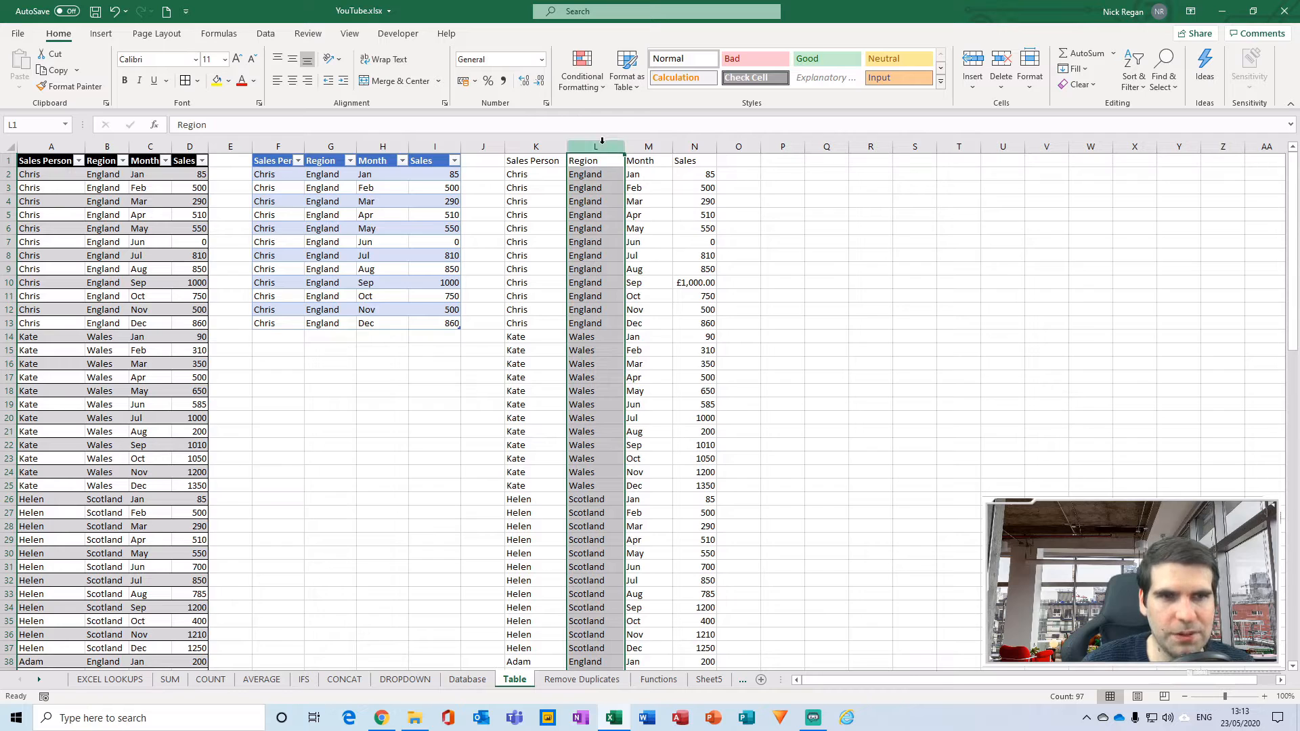
right_click(595, 147)
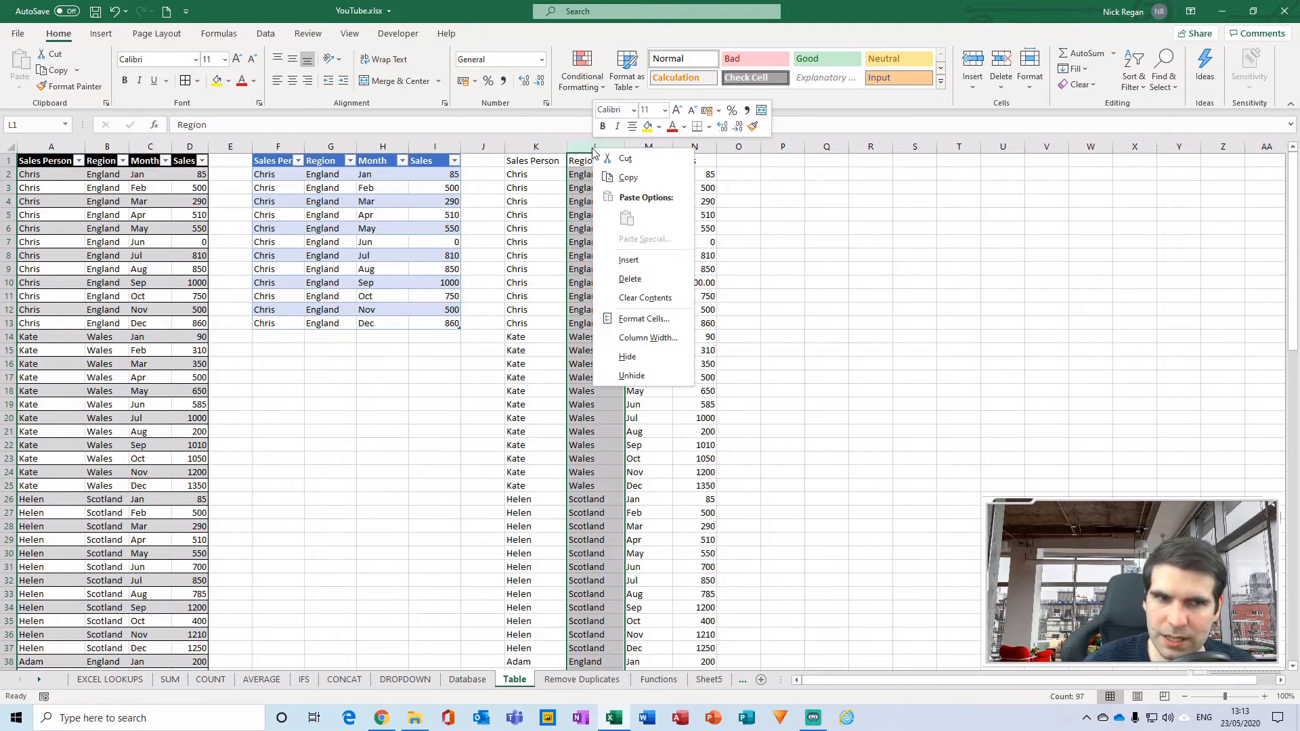
mouse_move(629, 260)
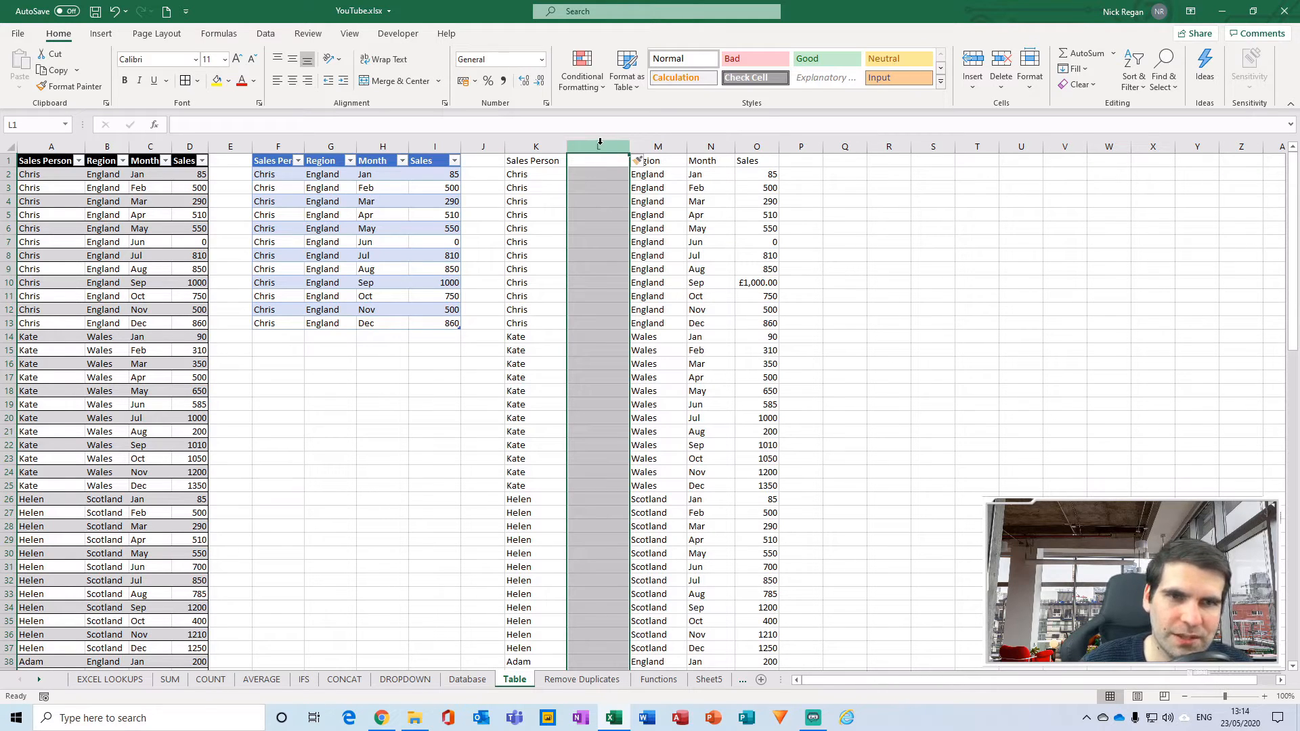
right_click(598, 147)
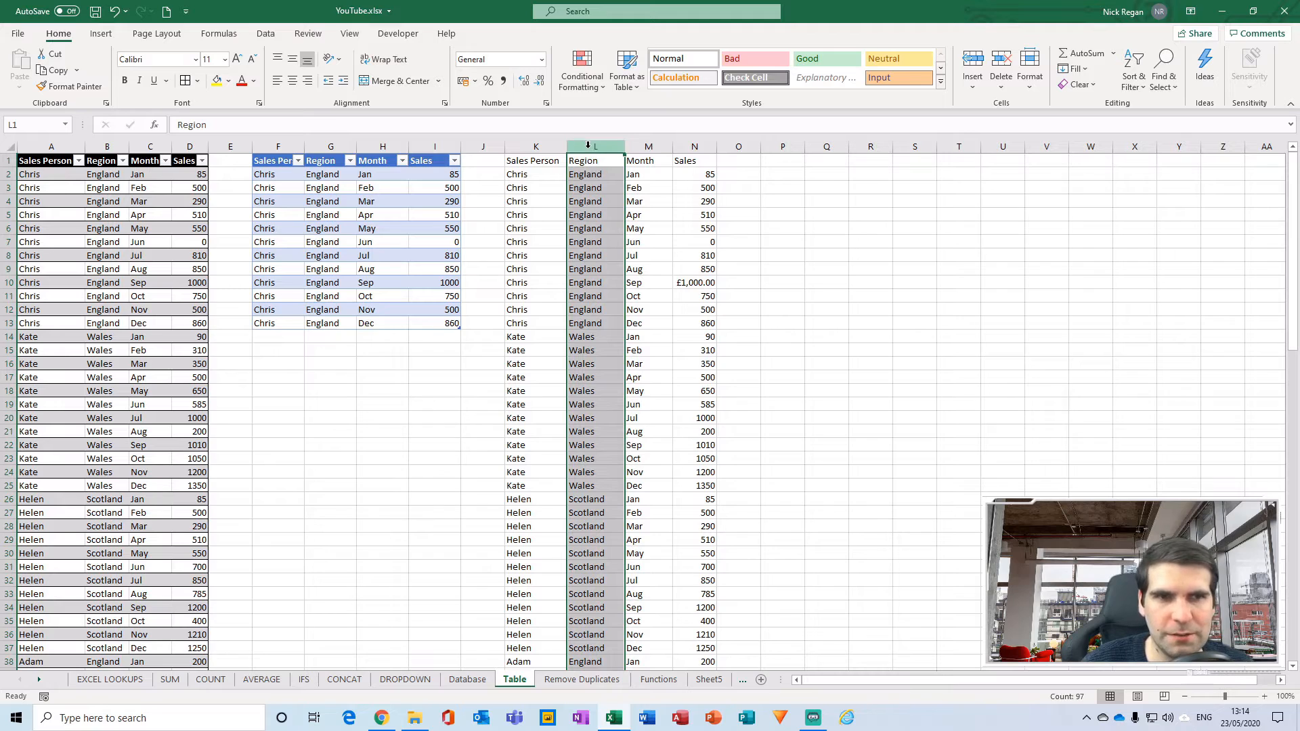
mouse_move(686, 195)
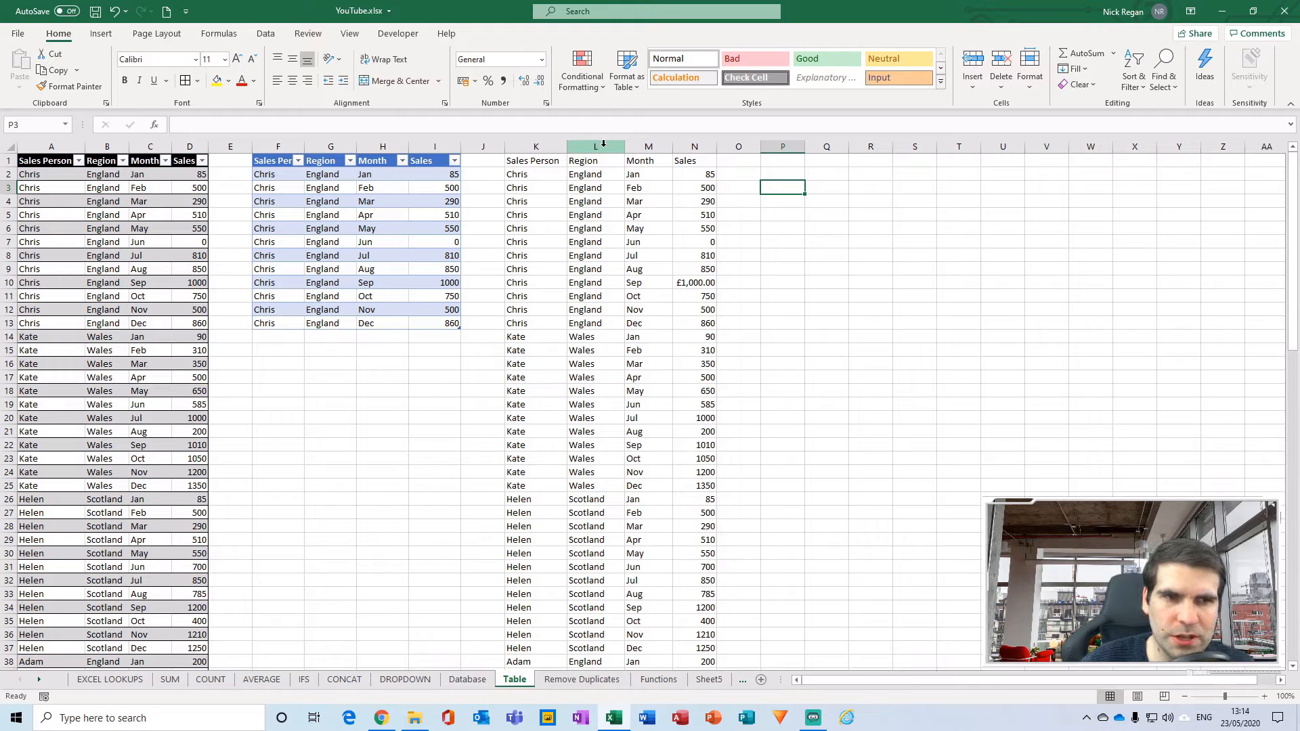
- Insert two blank columns before Region and Month, then delete both again
click(596, 146)
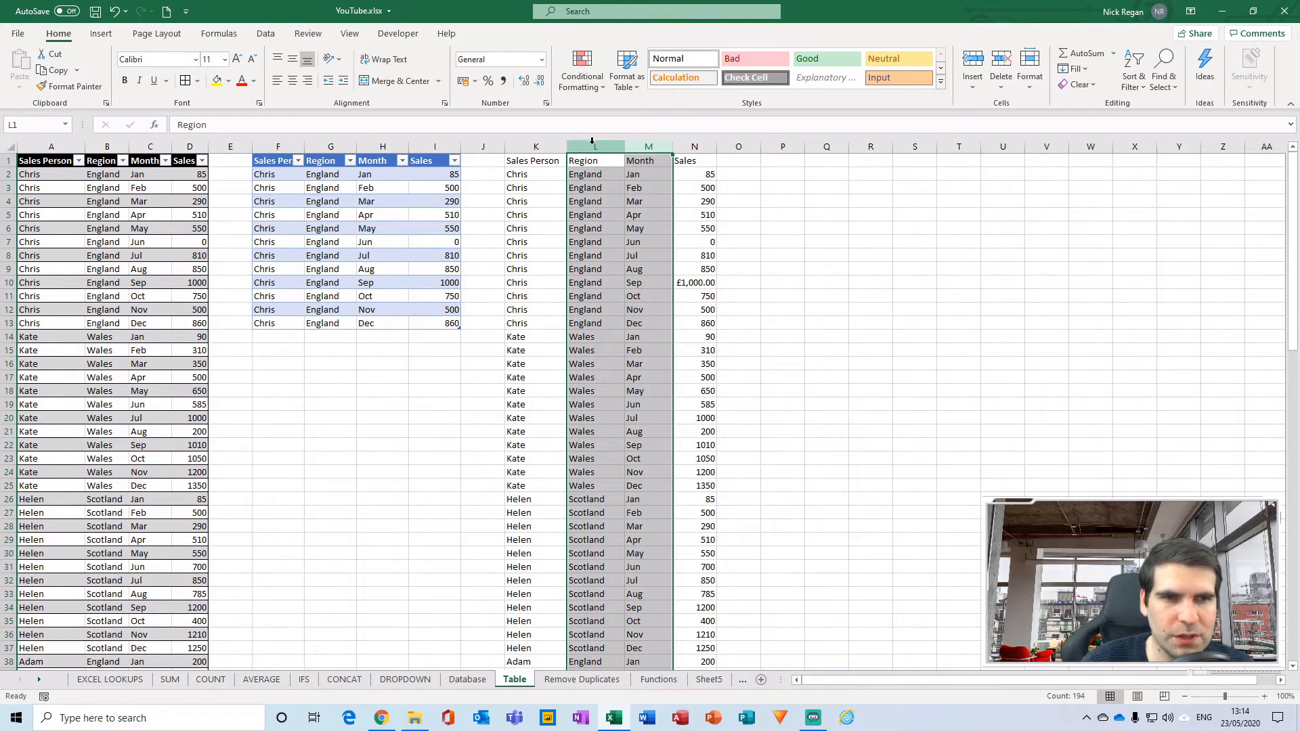
right_click(593, 146)
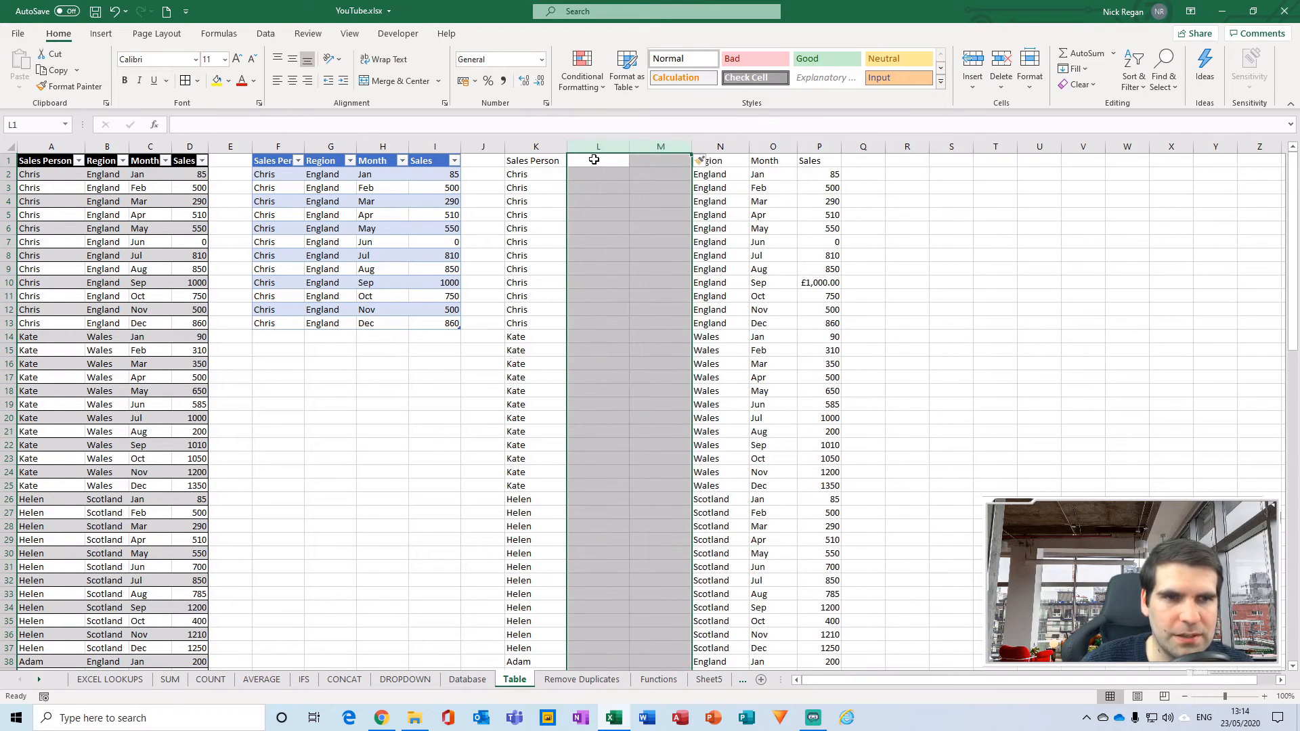
click(720, 159)
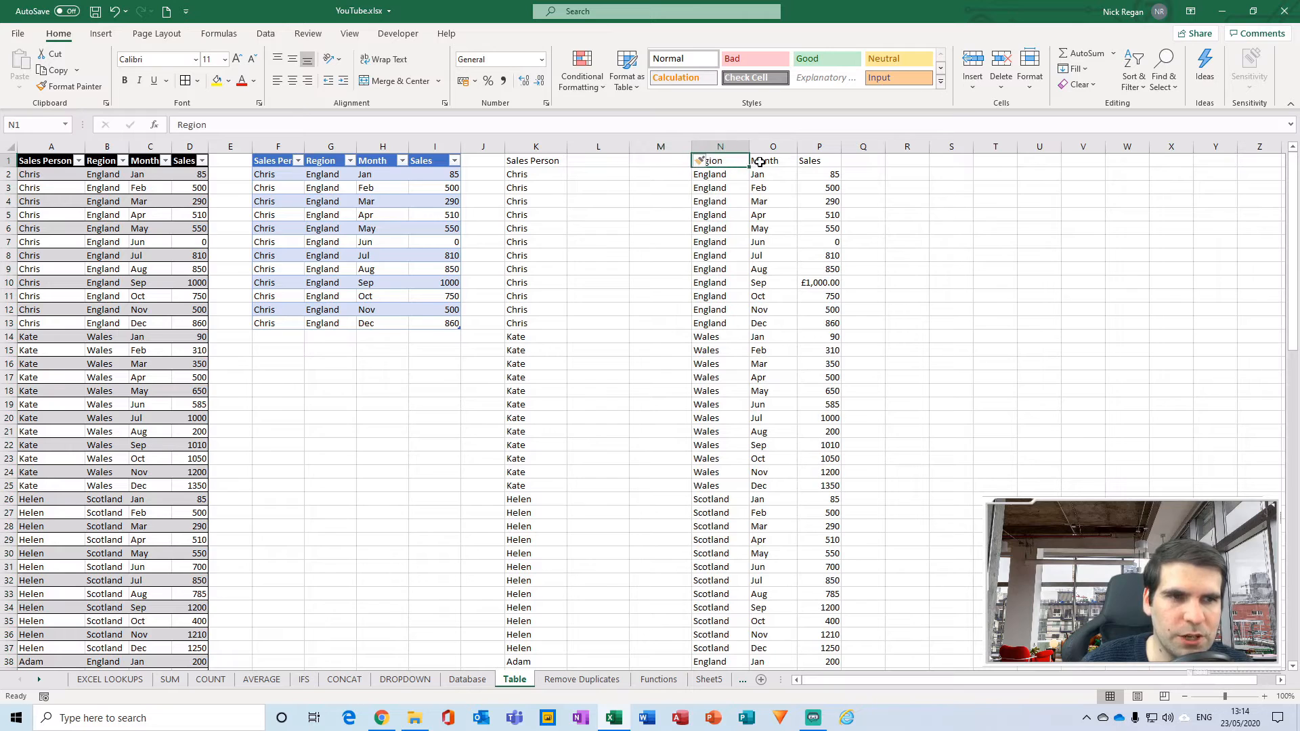
click(819, 160)
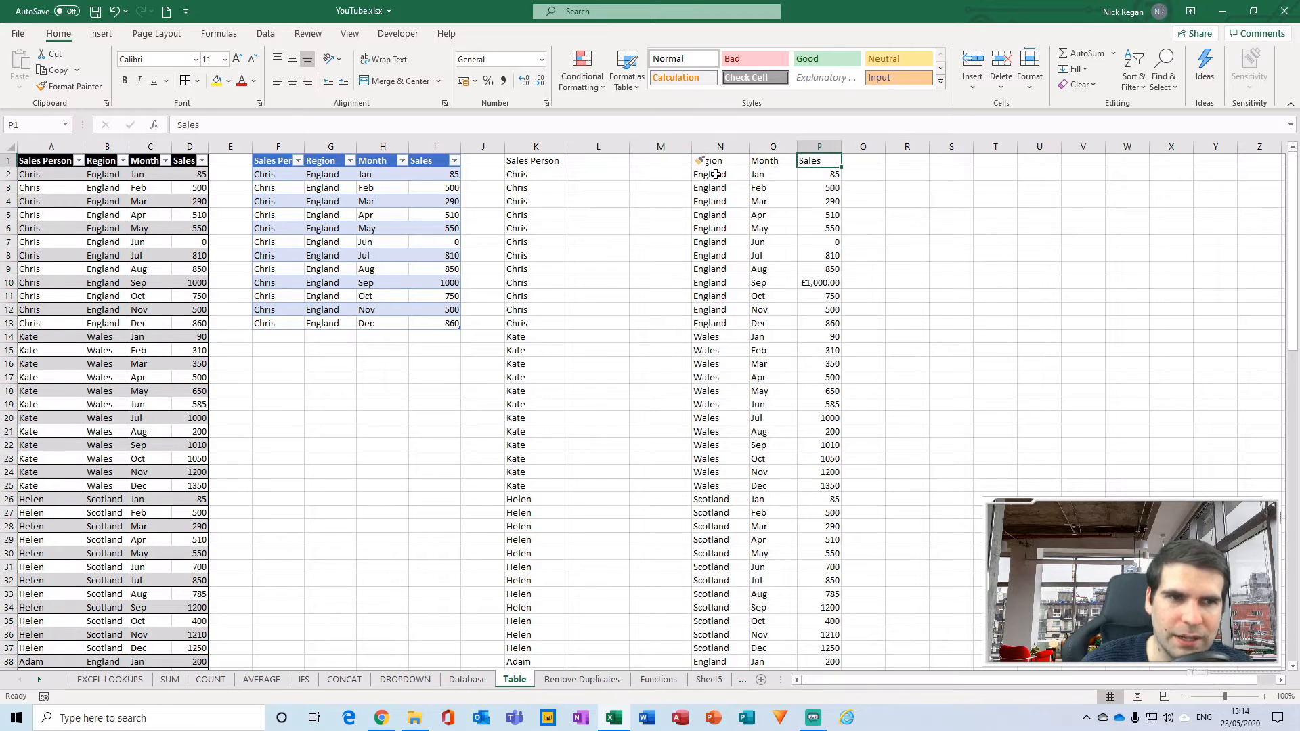
right_click(599, 160)
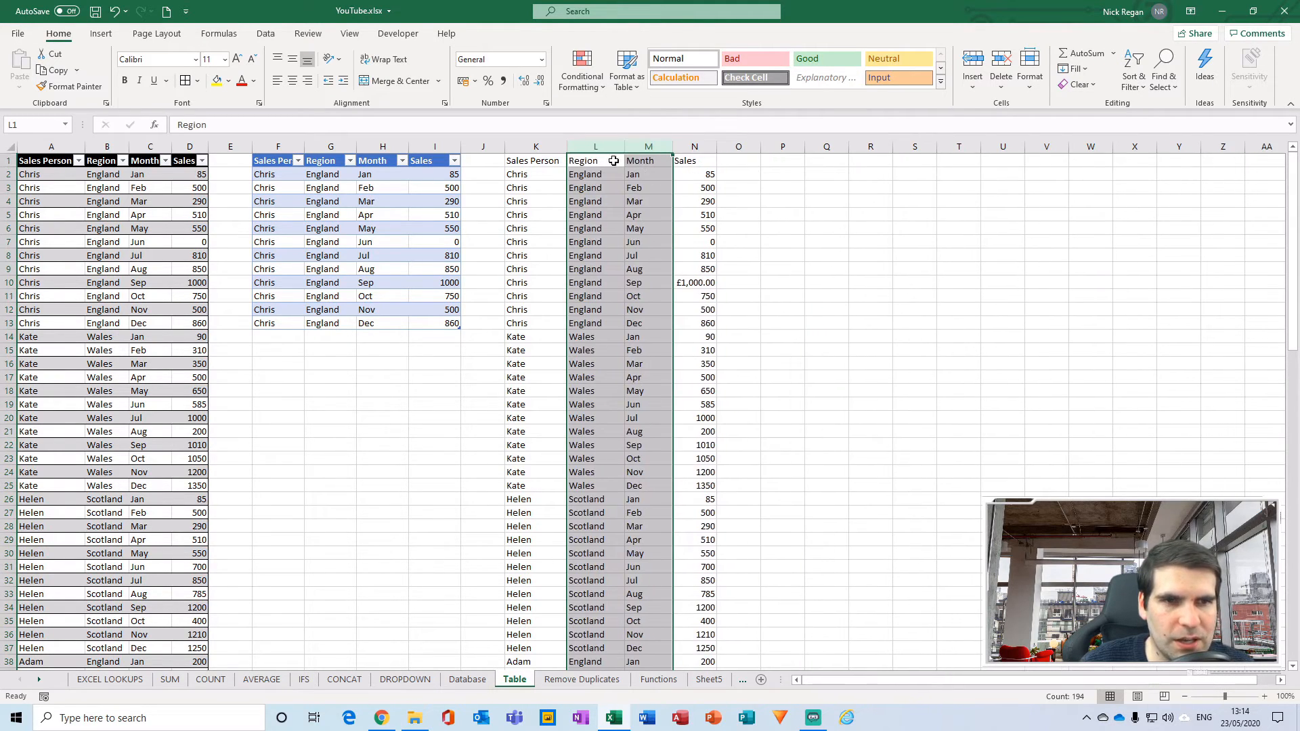
mouse_move(658, 161)
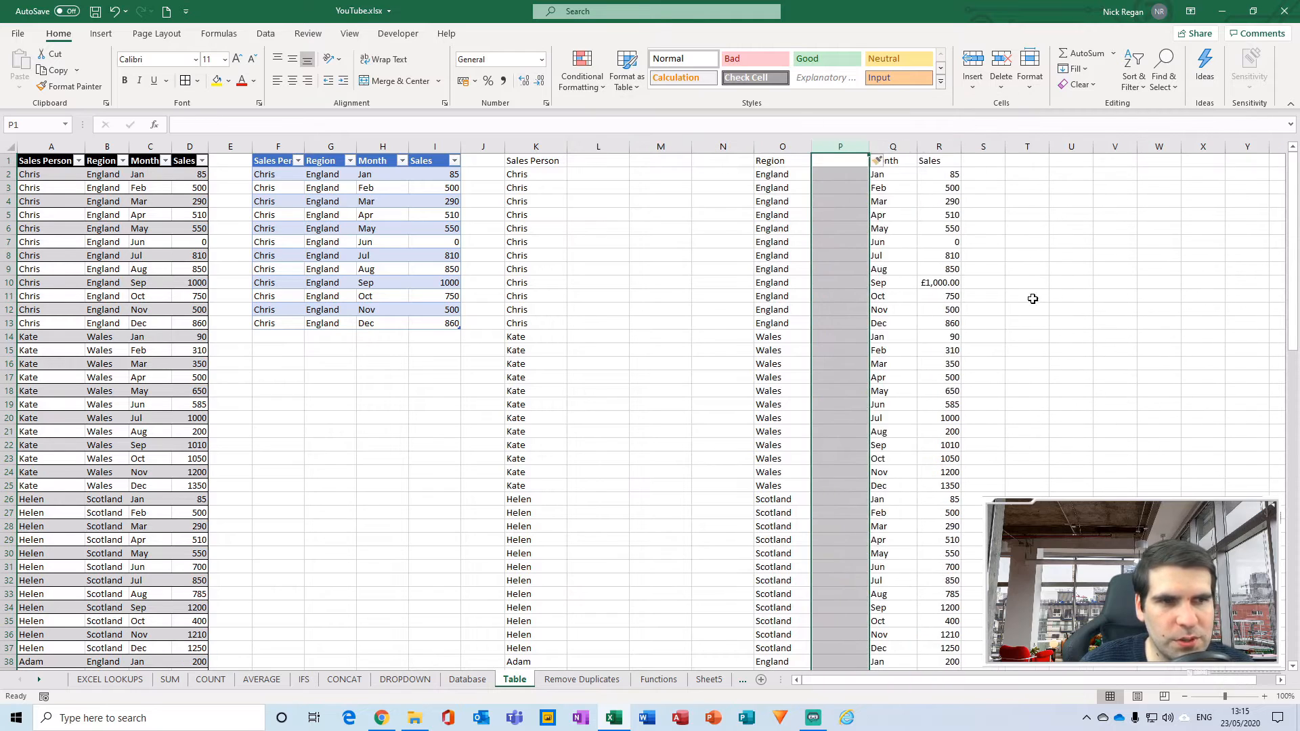
click(1026, 309)
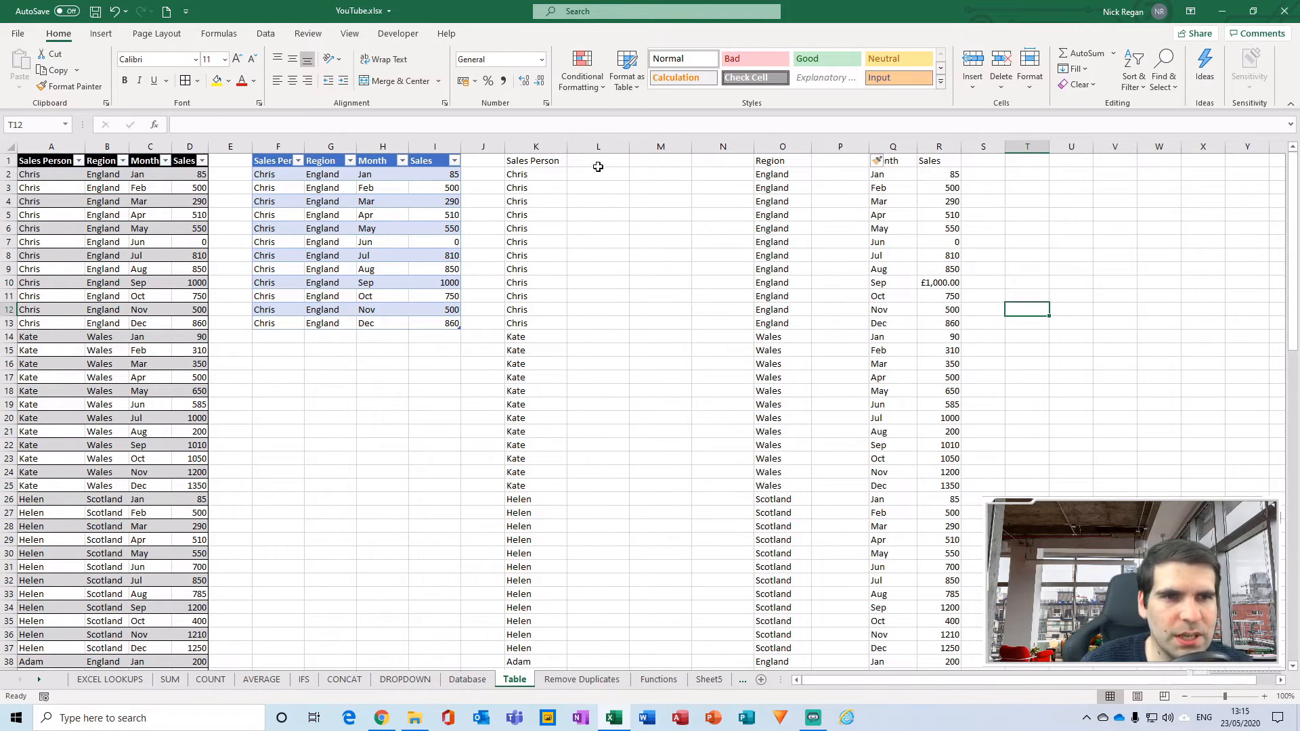
right_click(599, 145)
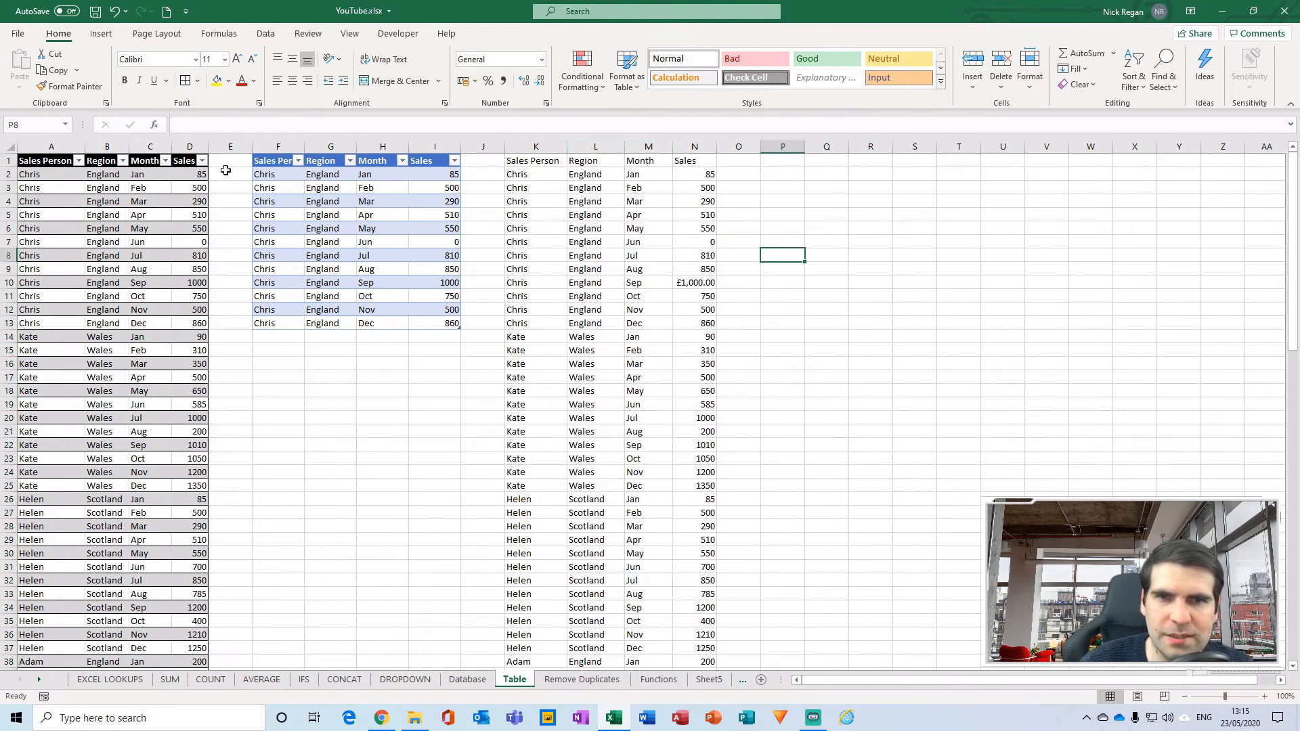
- Format the K–N sales range as a table with headers using a medium black-and-grey style
click(106, 228)
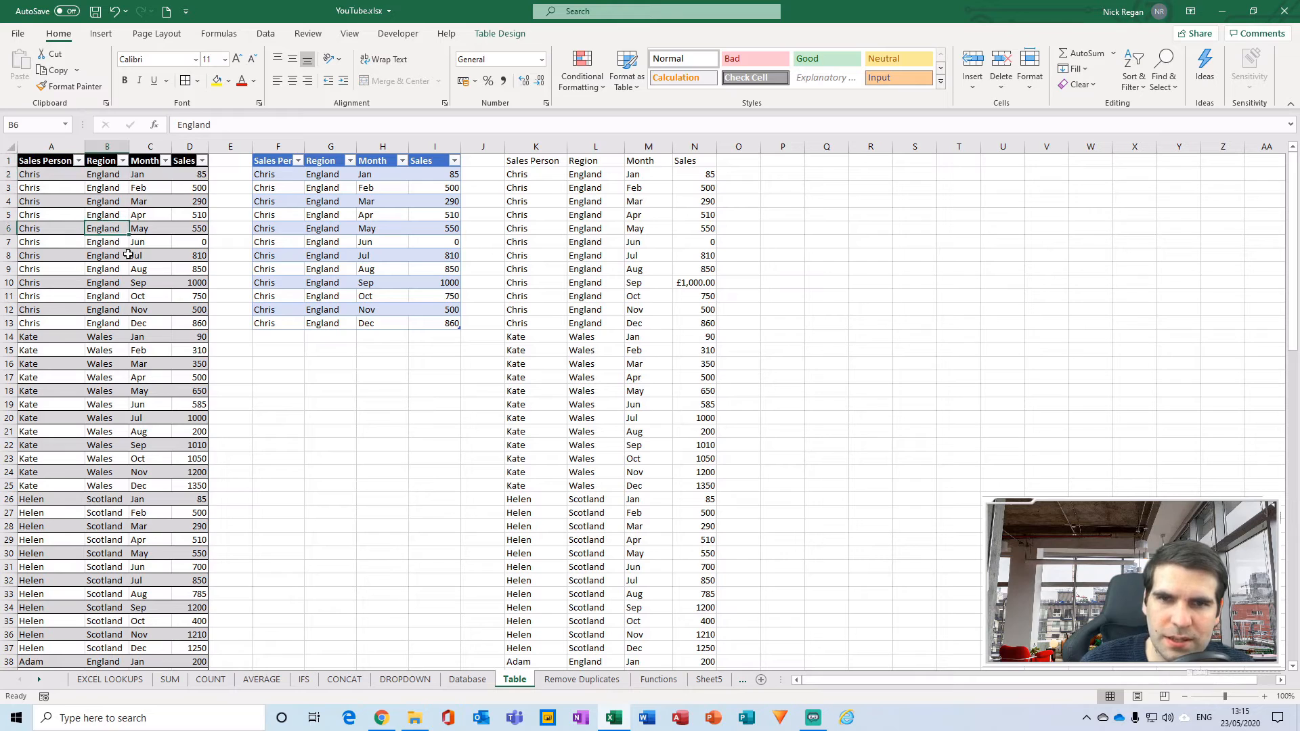
click(536, 160)
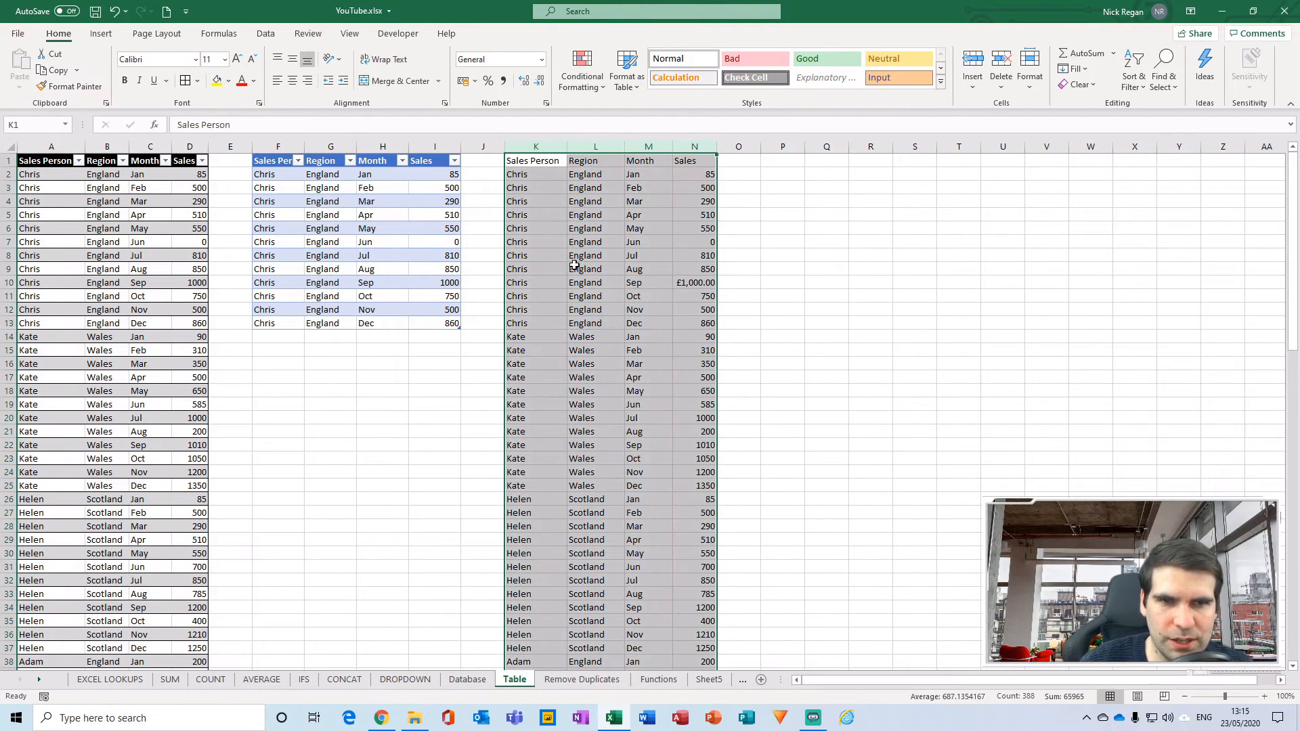
mouse_move(590, 126)
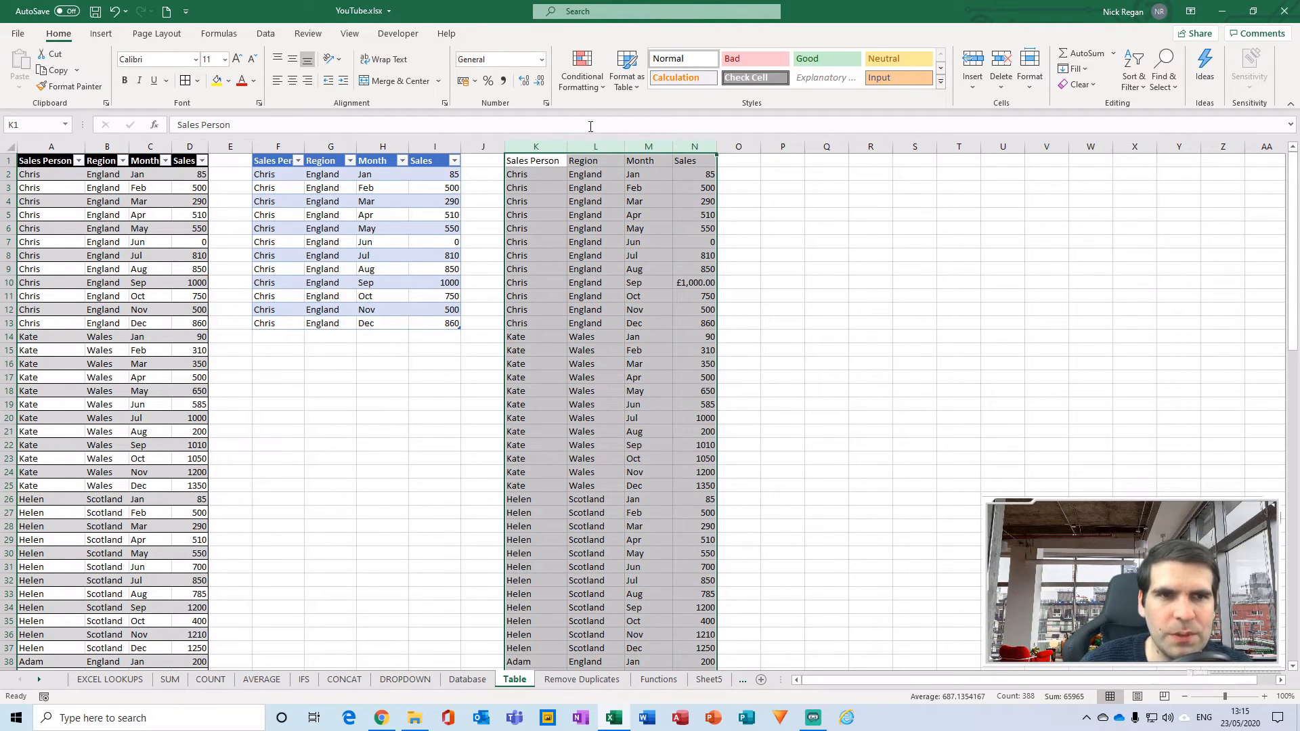
click(626, 68)
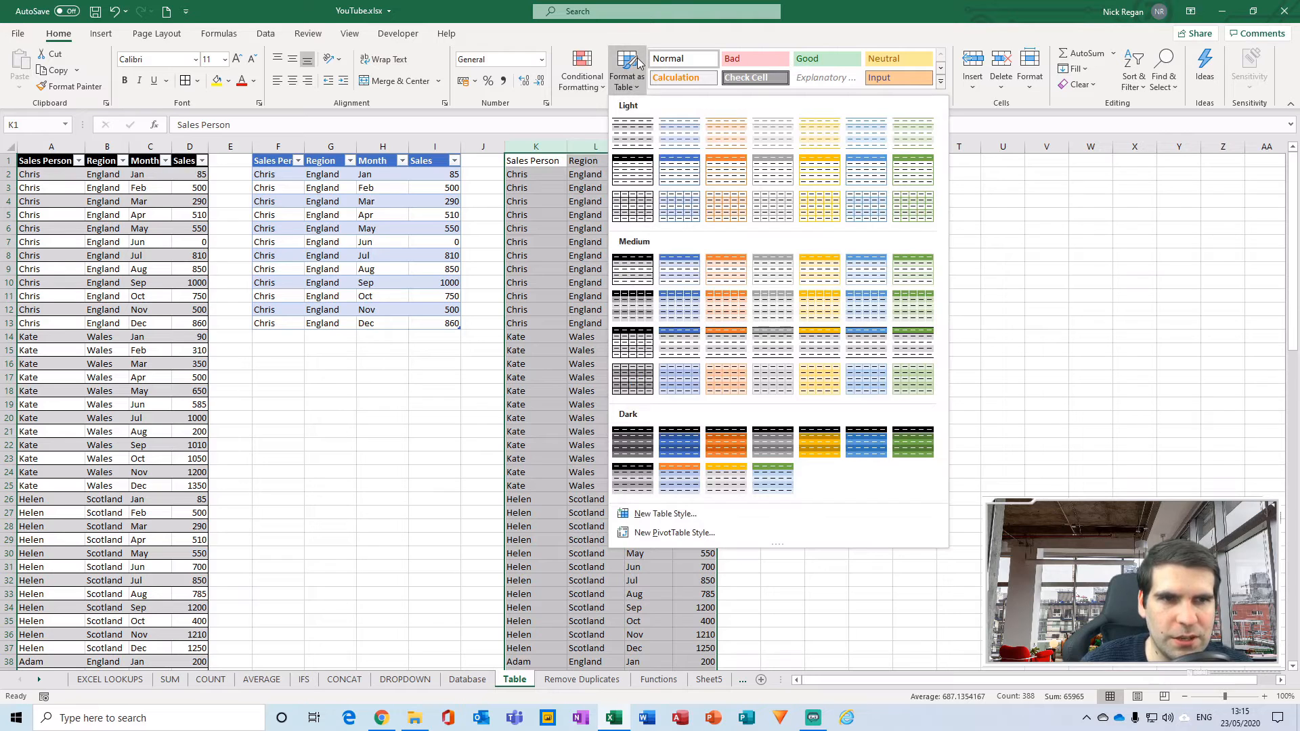
mouse_move(632, 269)
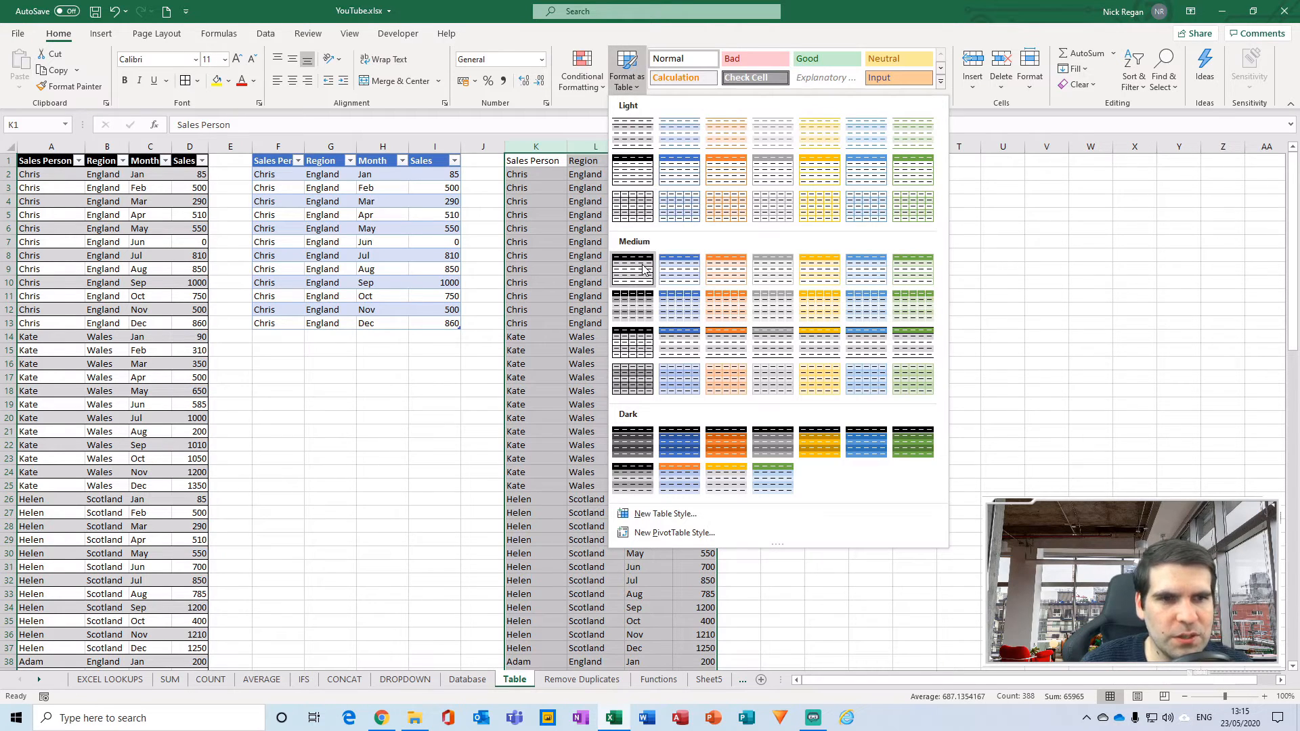
click(632, 268)
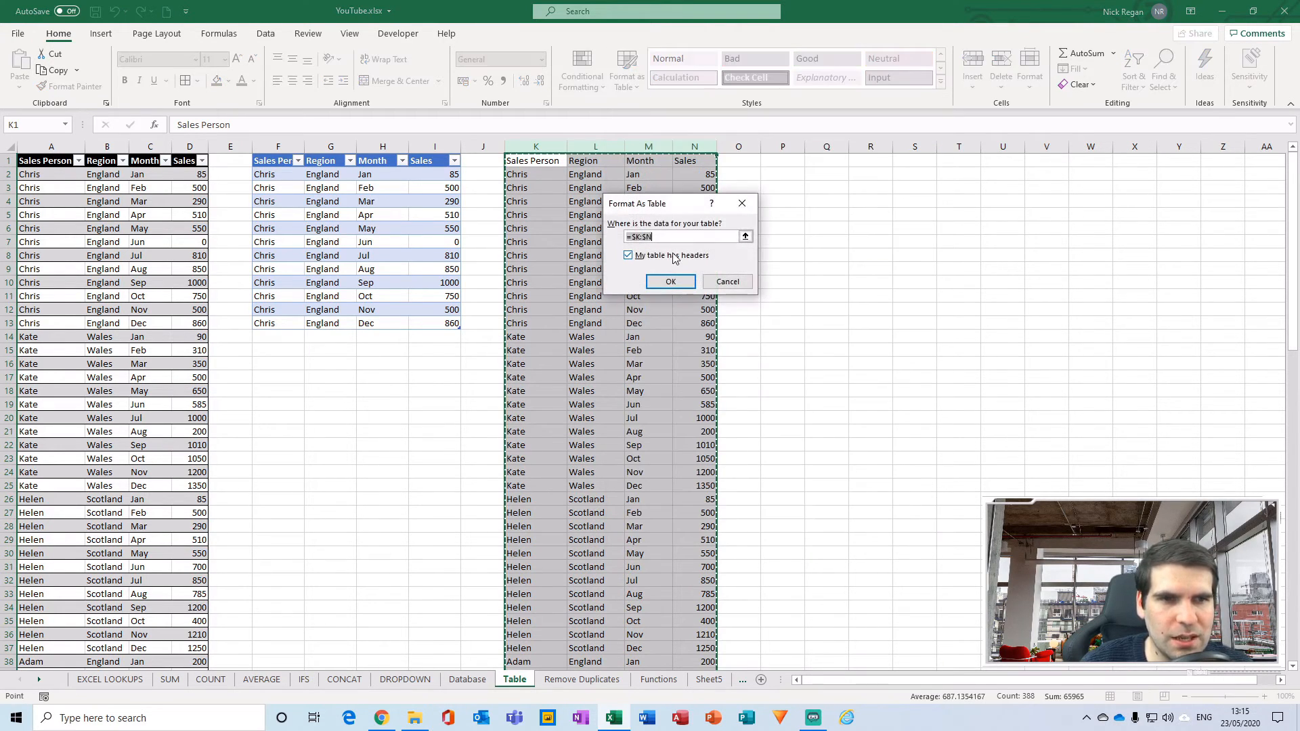
click(670, 281)
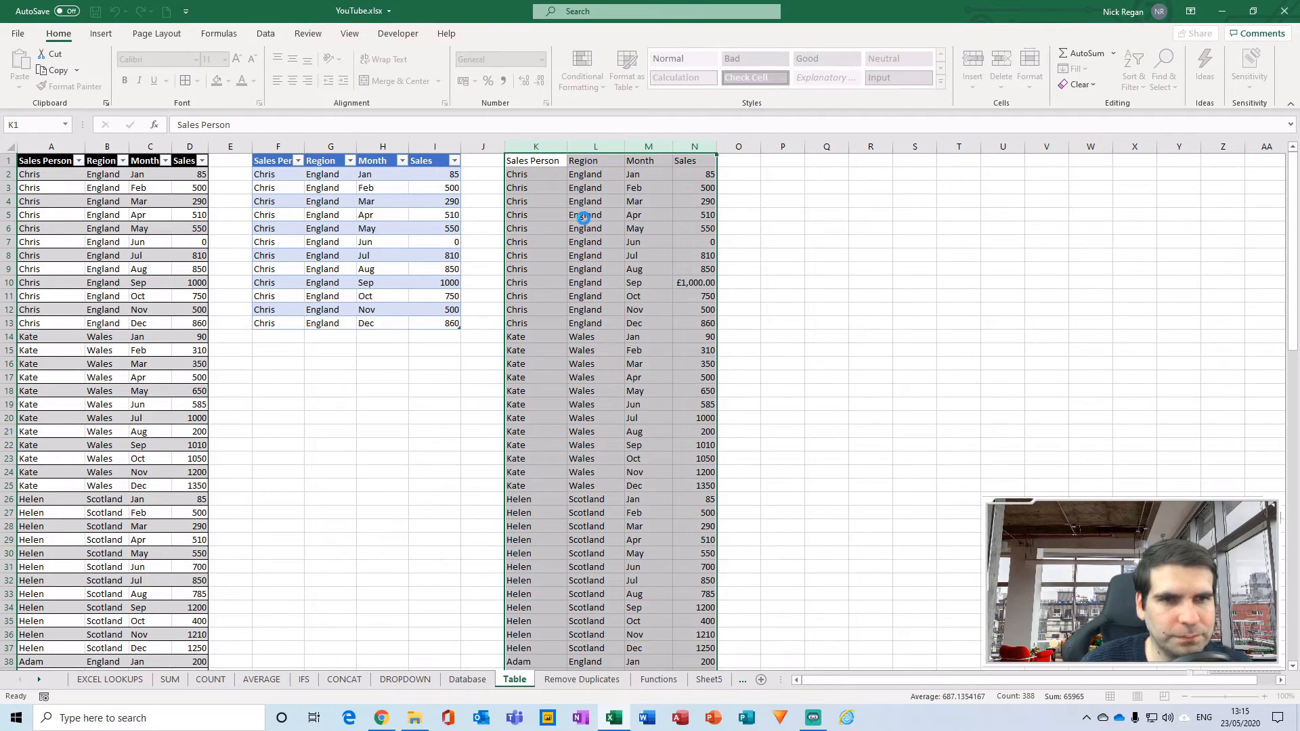
click(652, 214)
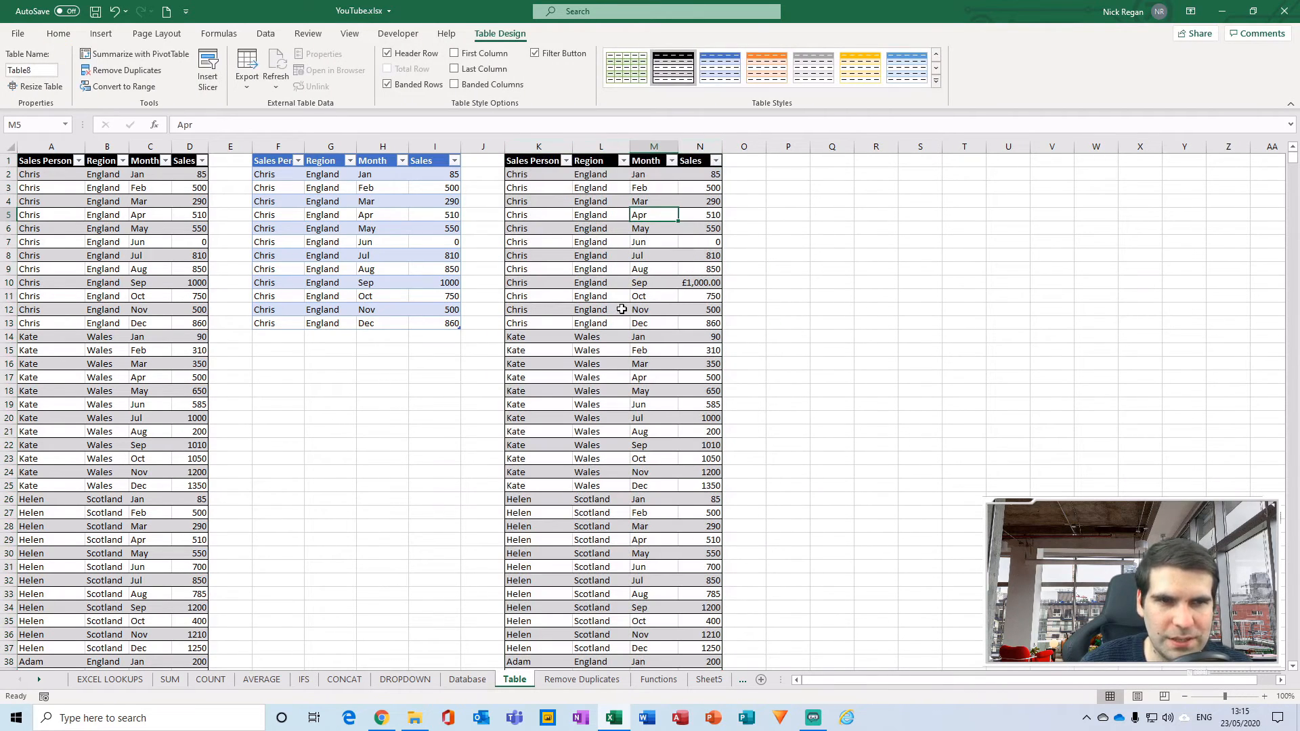
- Insert a blank table column, Column1, before the Region column
click(601, 146)
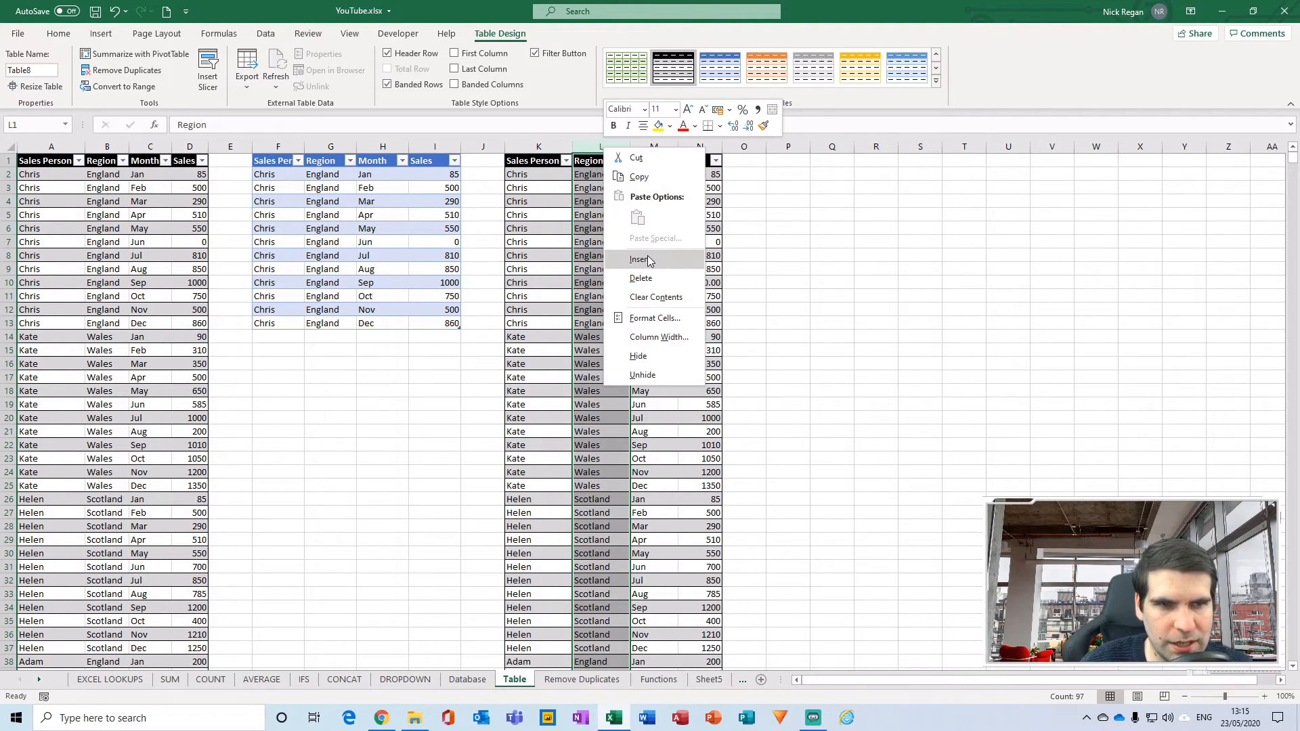
click(639, 259)
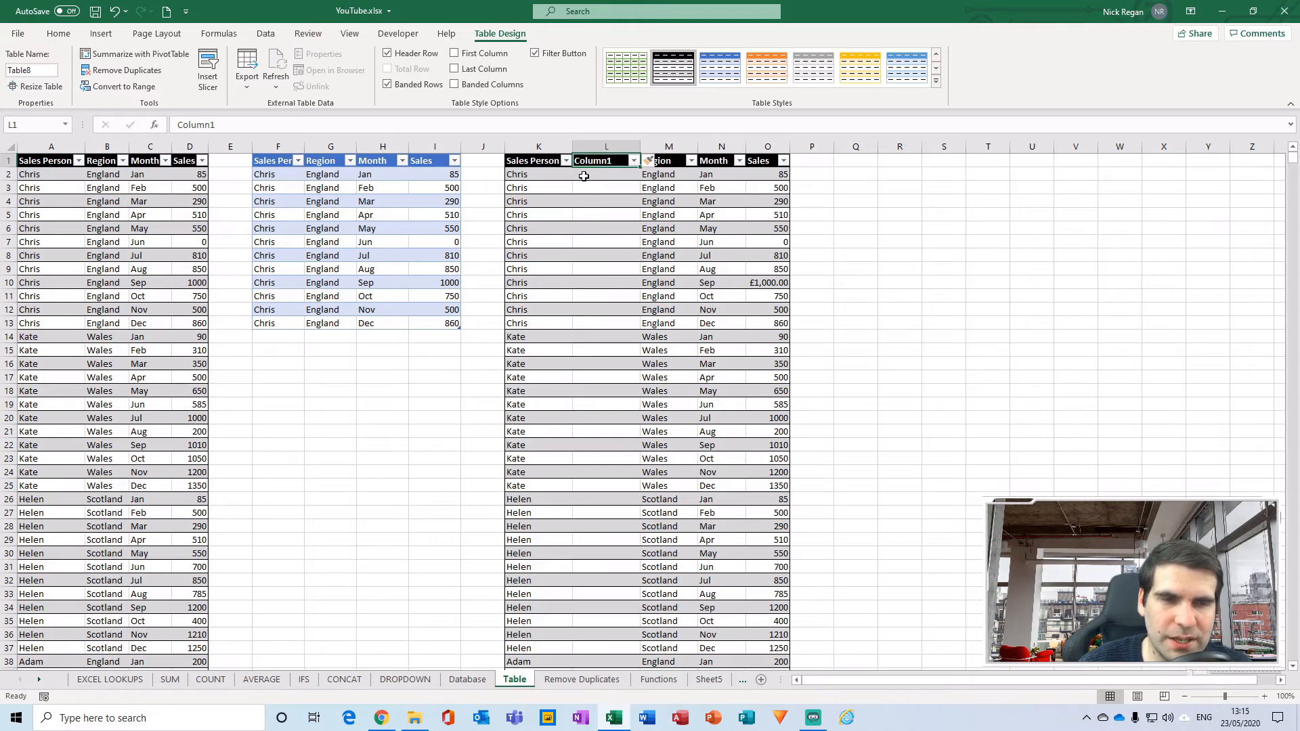
mouse_move(593, 178)
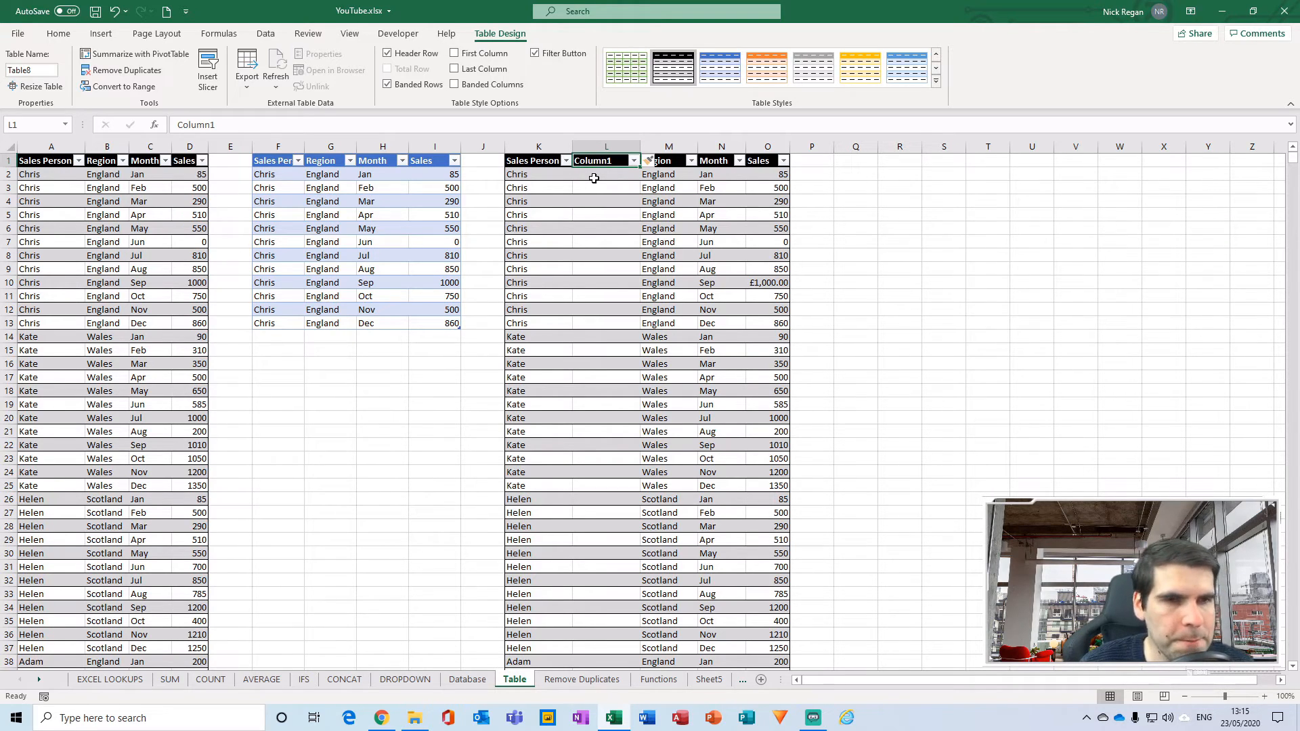
mouse_move(698, 146)
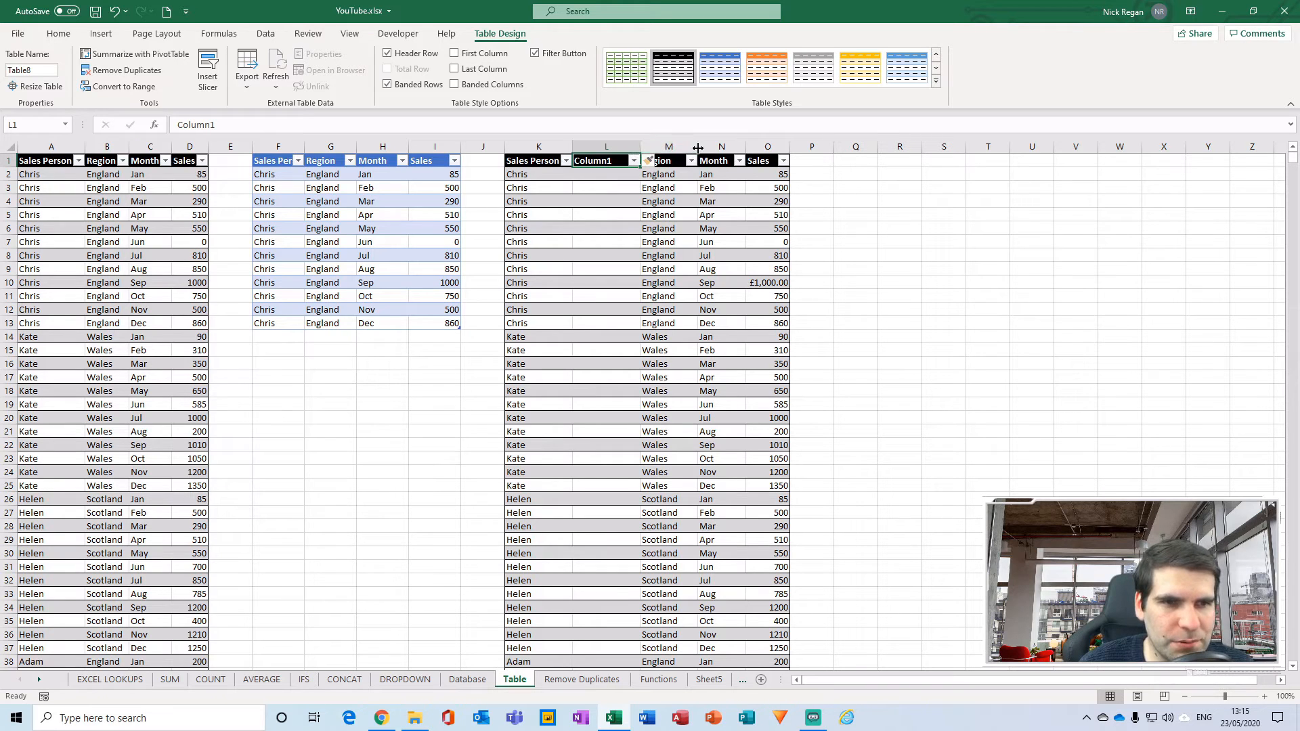
- Insert two blank table columns, Column2 and Column3, just before Month
right_click(721, 146)
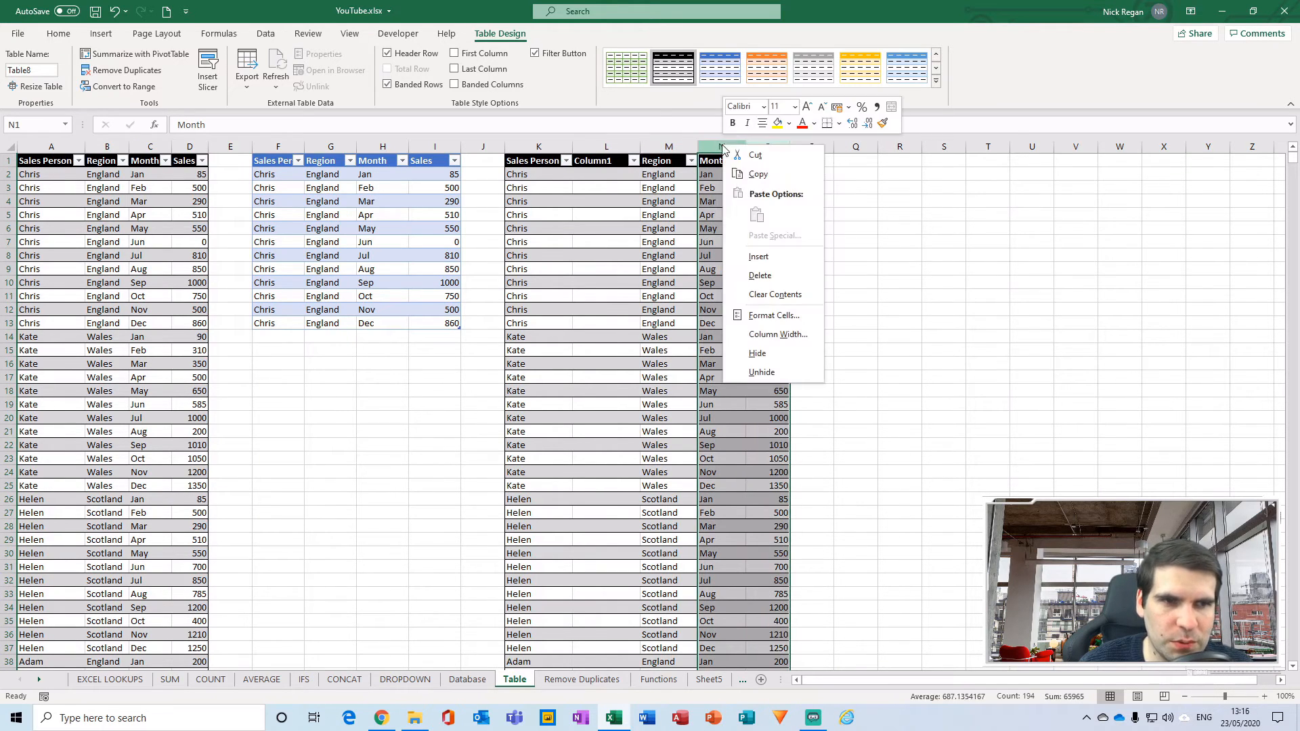
click(758, 256)
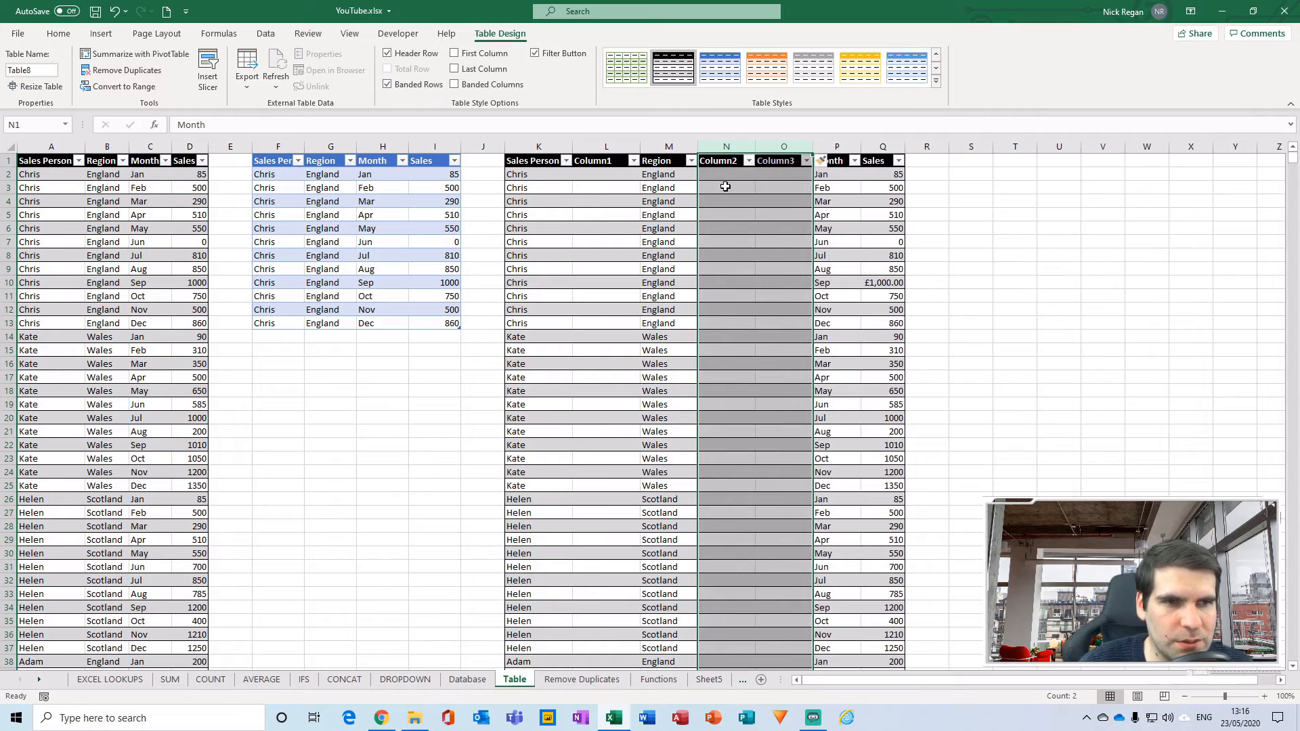
click(783, 160)
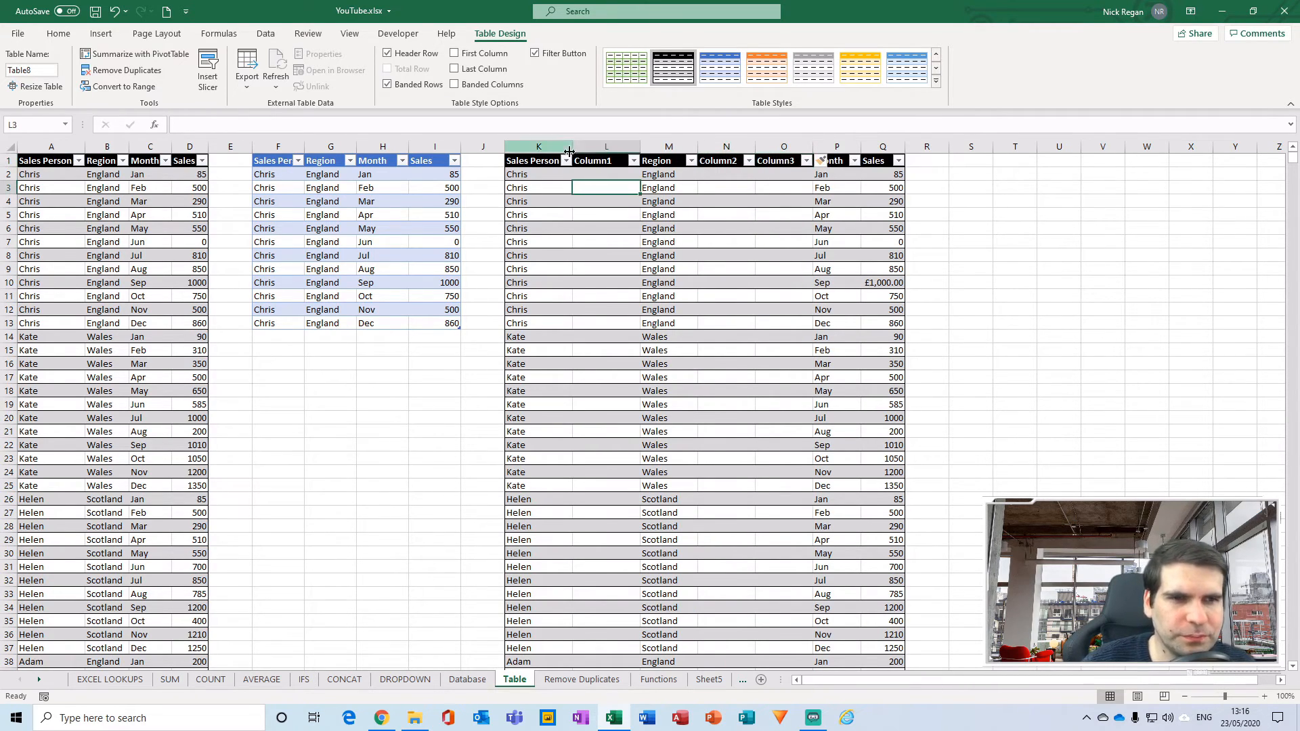
click(717, 159)
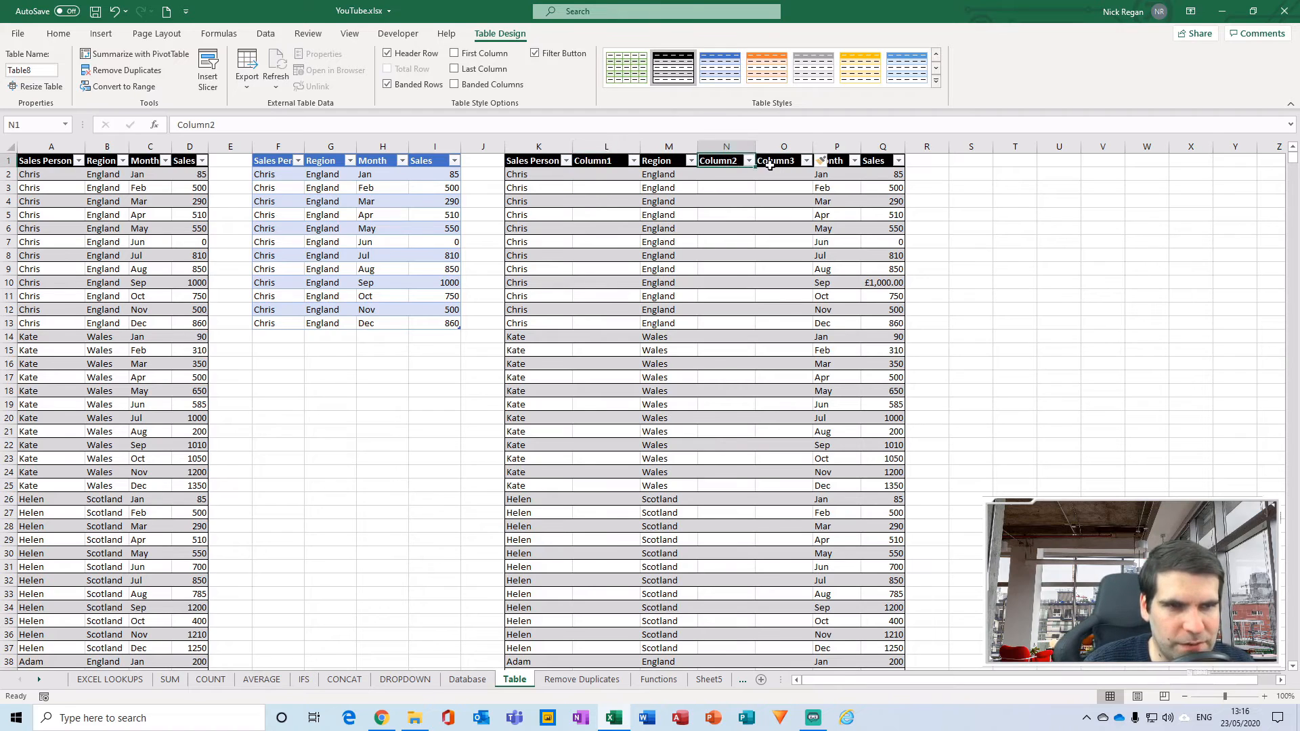
click(776, 159)
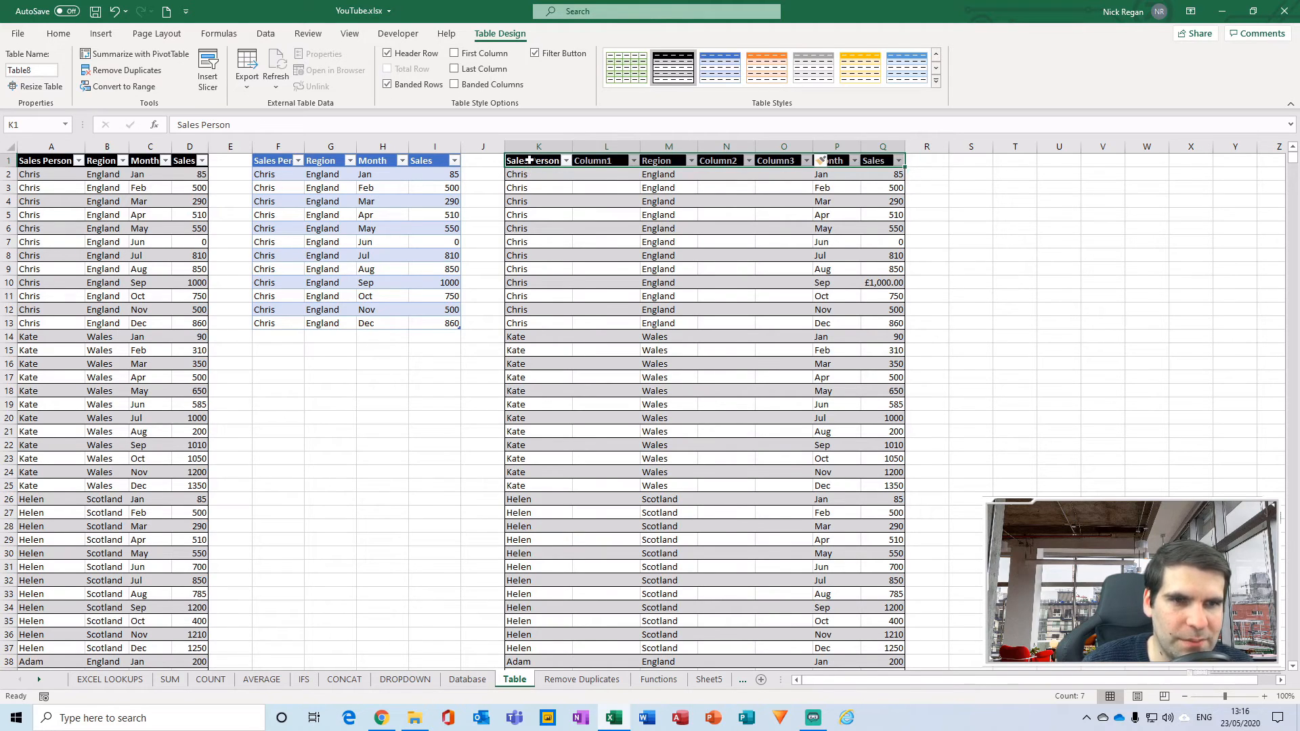
mouse_move(742, 203)
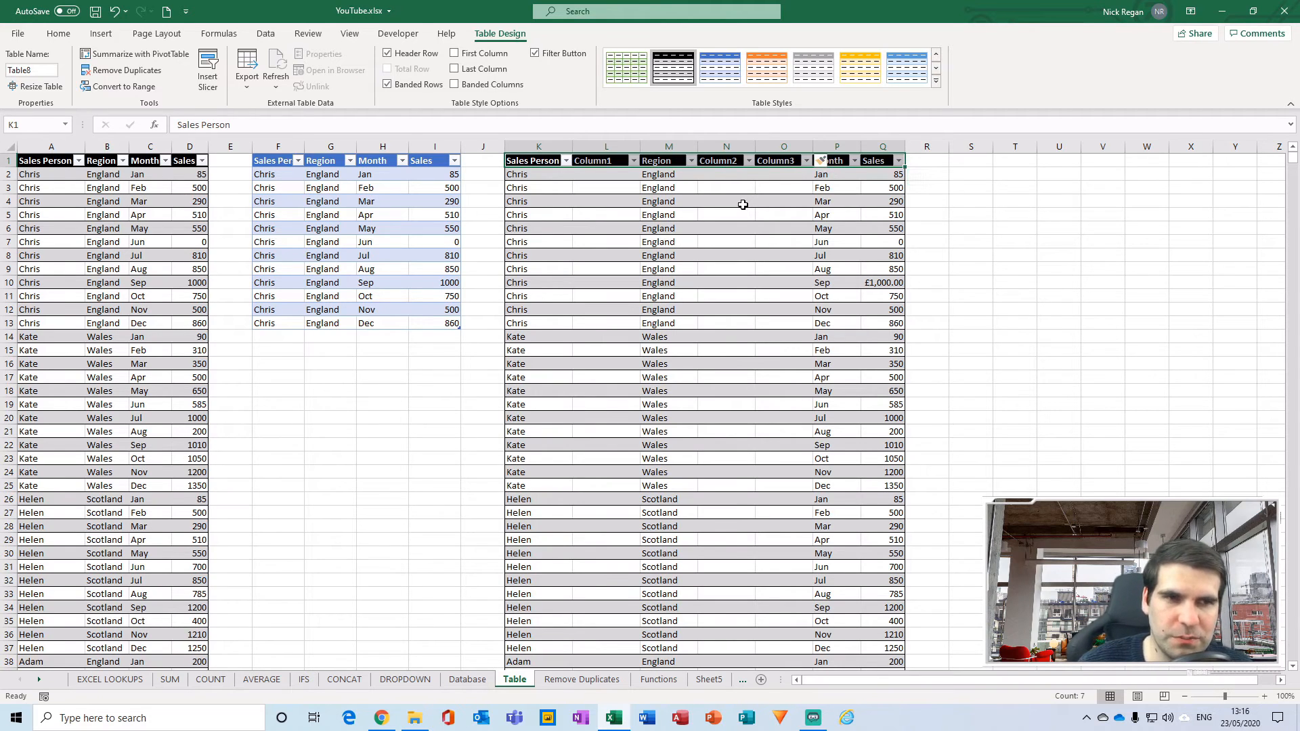
mouse_move(611, 175)
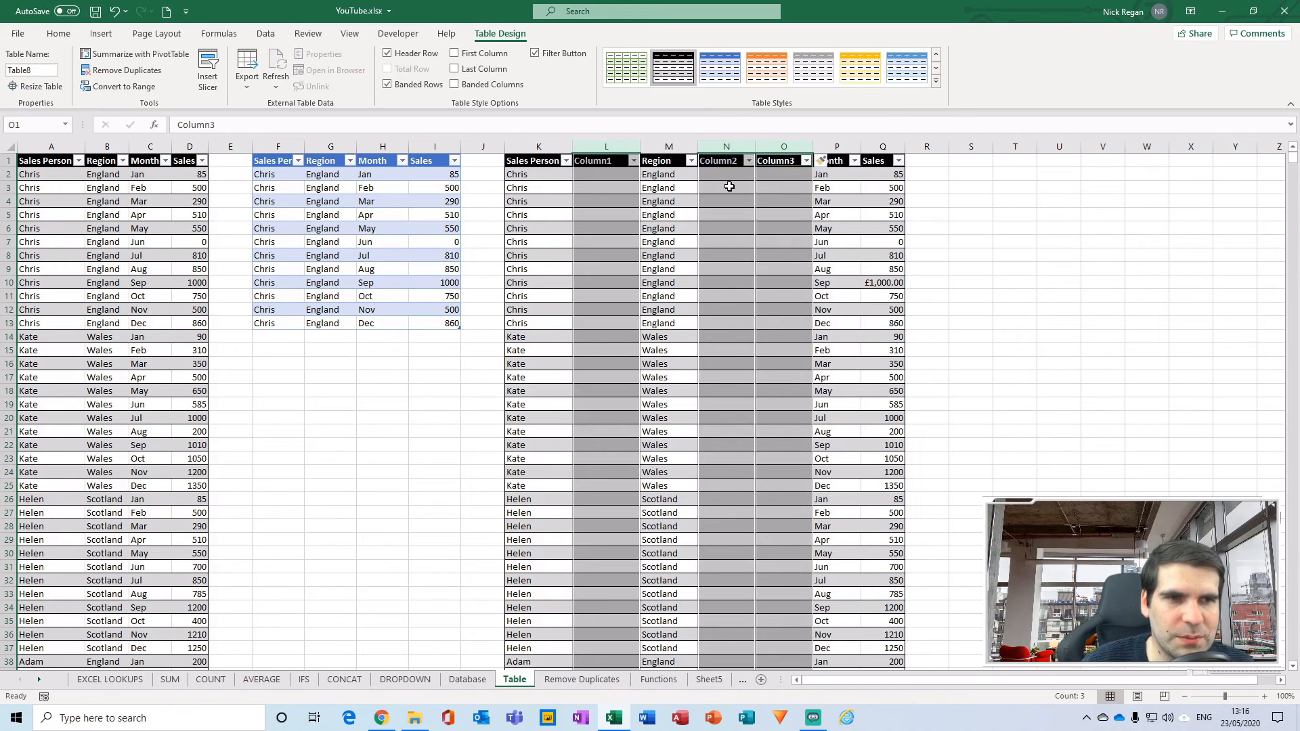
- Delete Column2 and Column3, then Column1, leaving Sales Person, Region, Month and Sales
right_click(726, 186)
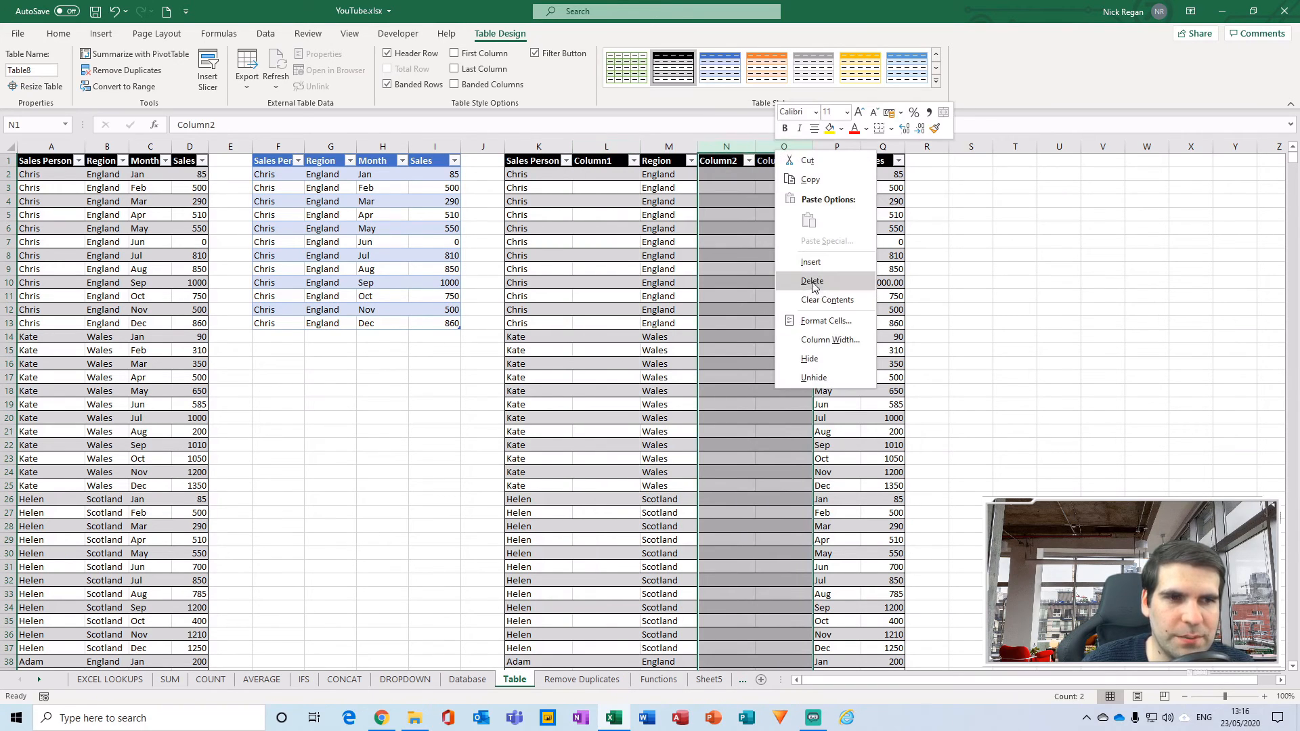
click(811, 282)
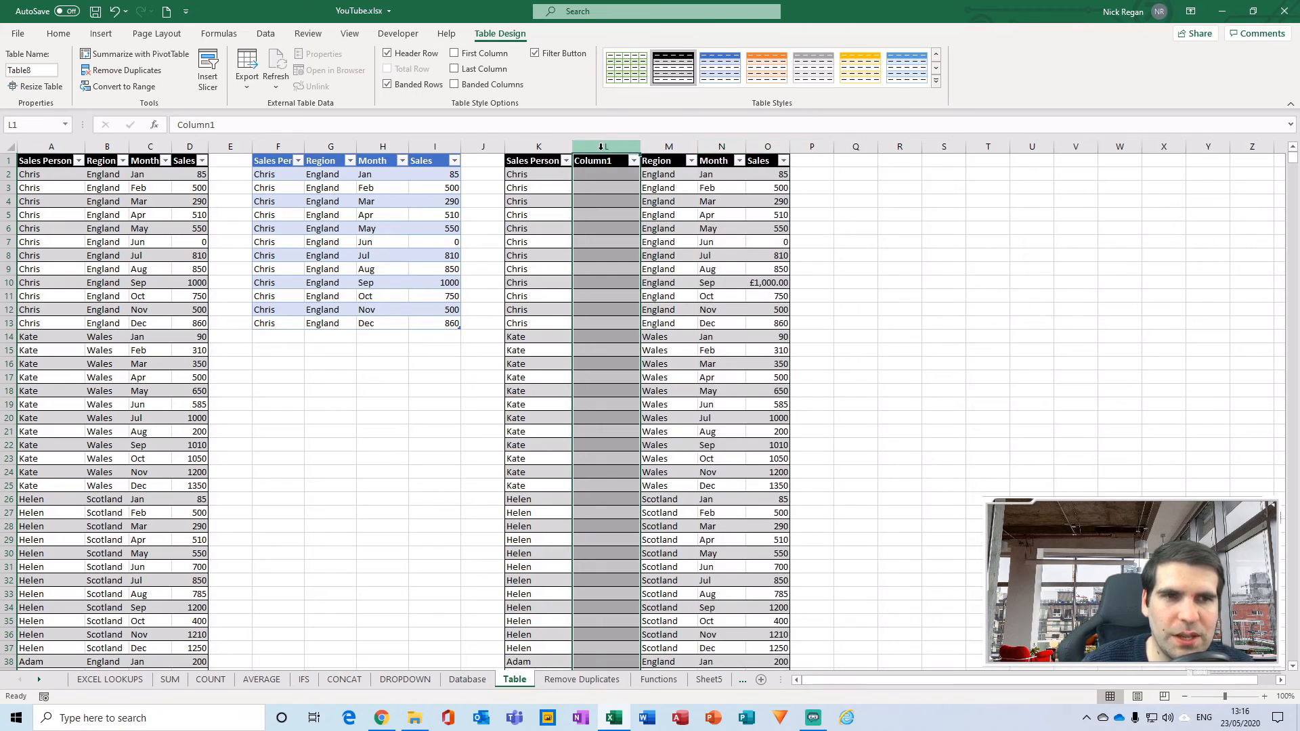
right_click(604, 147)
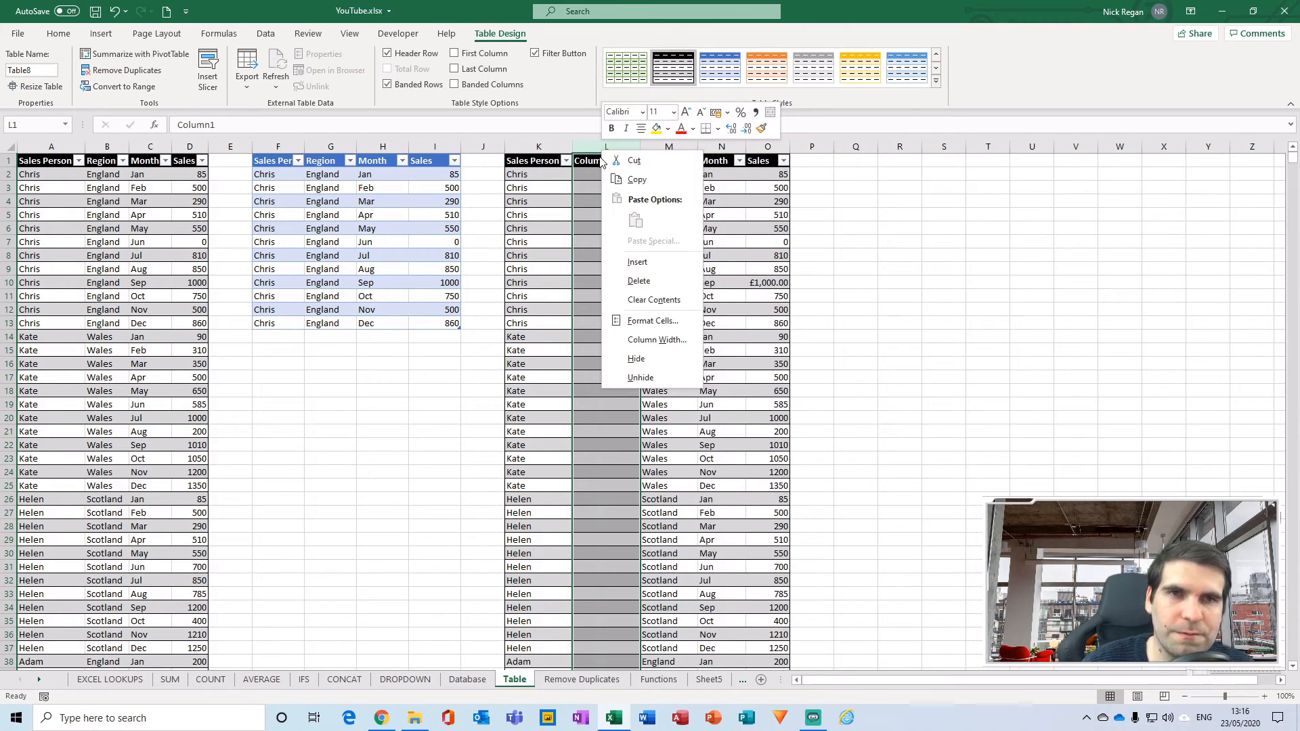
click(637, 282)
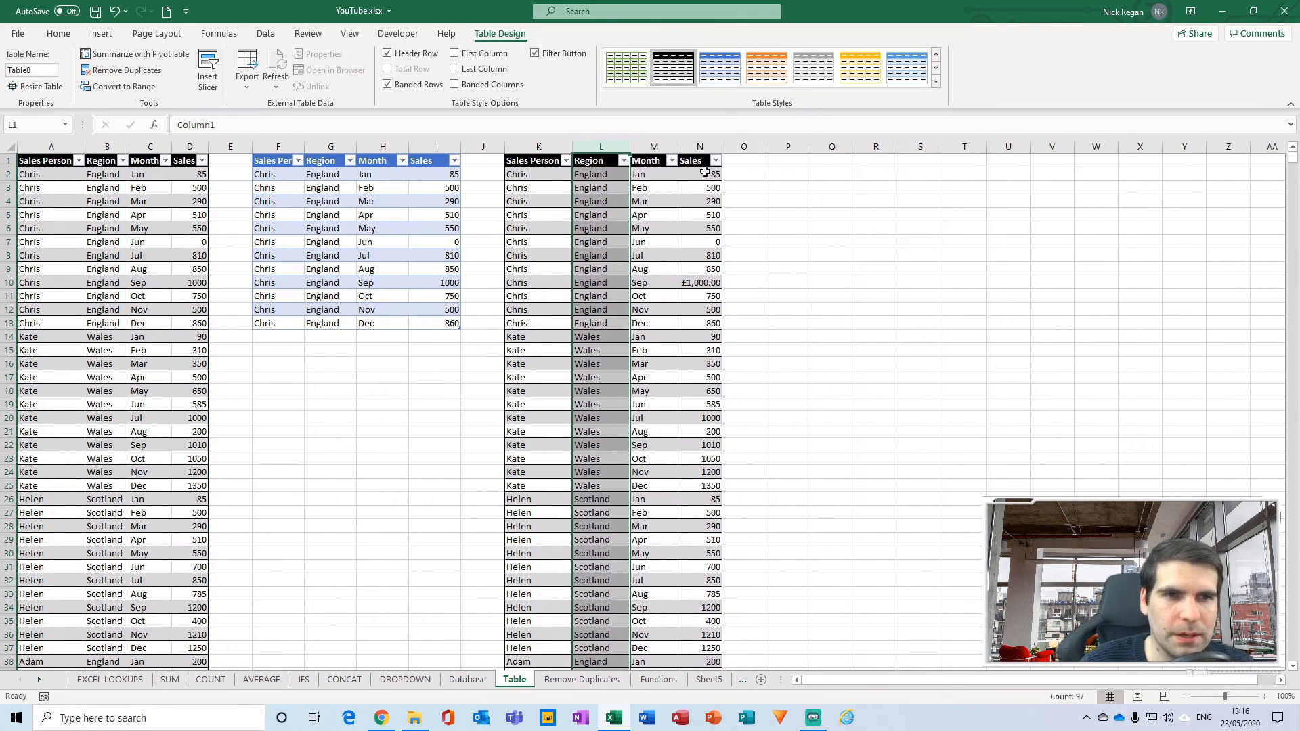